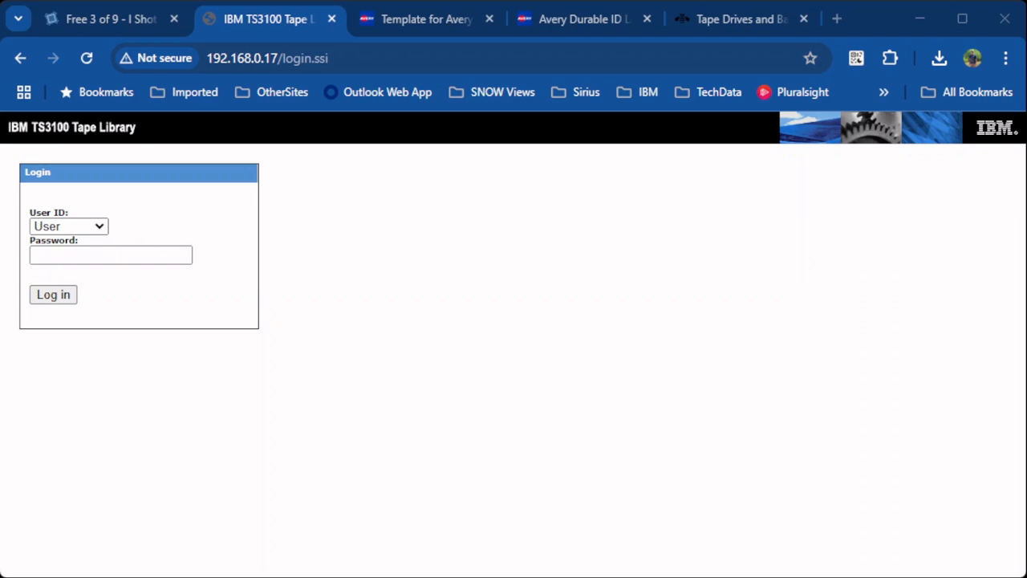
Step: Log in as Admin and open Manage Library > Move Media listing source and destination slots
left_click(68, 225)
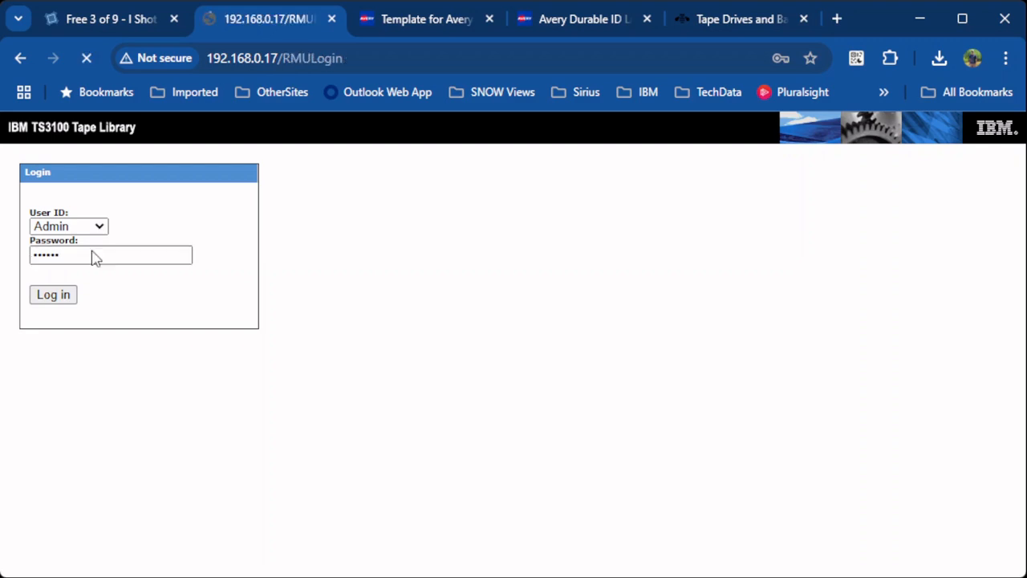
left_click(53, 293)
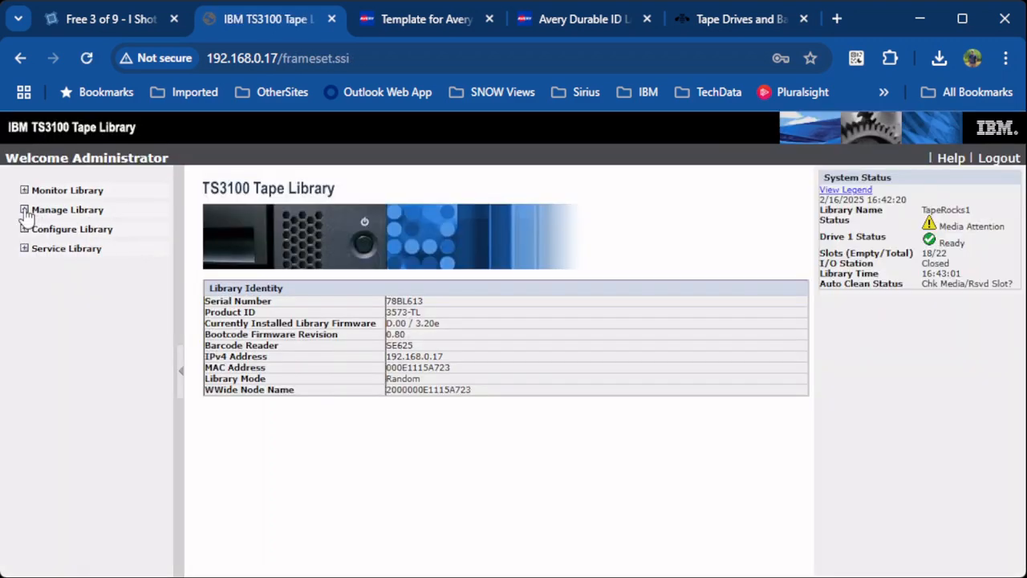
left_click(68, 208)
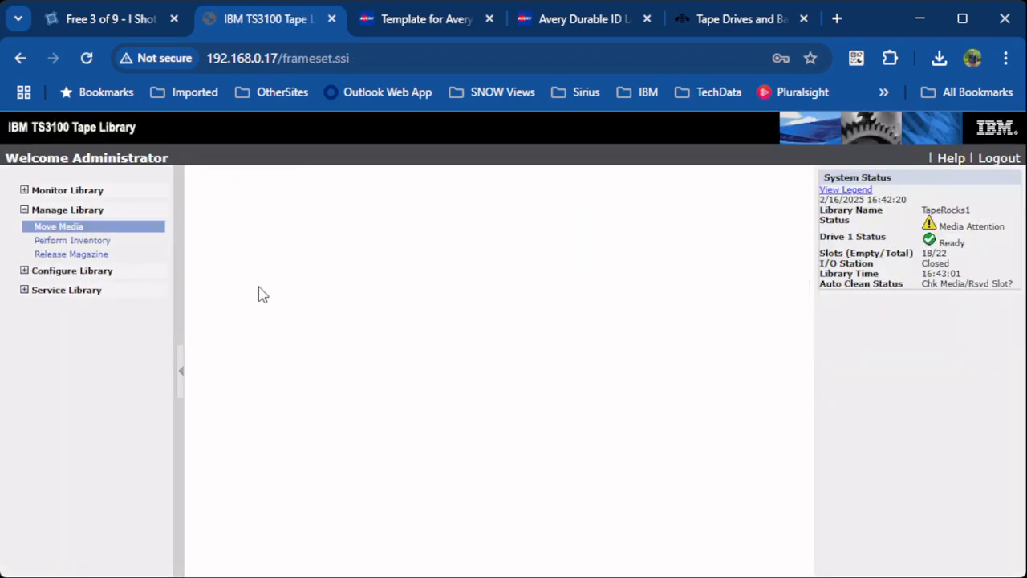
left_click(58, 224)
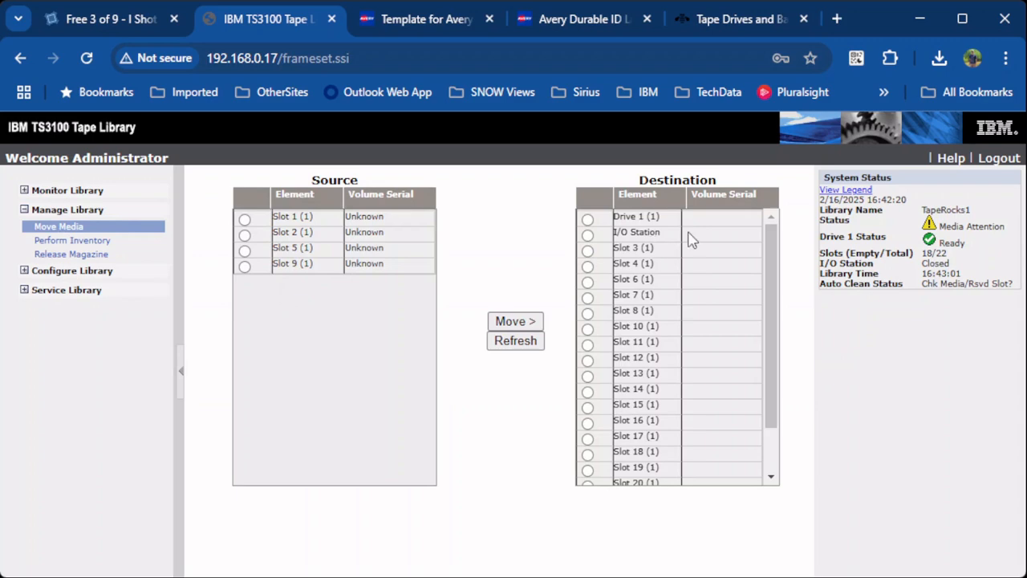
mouse_move(371, 270)
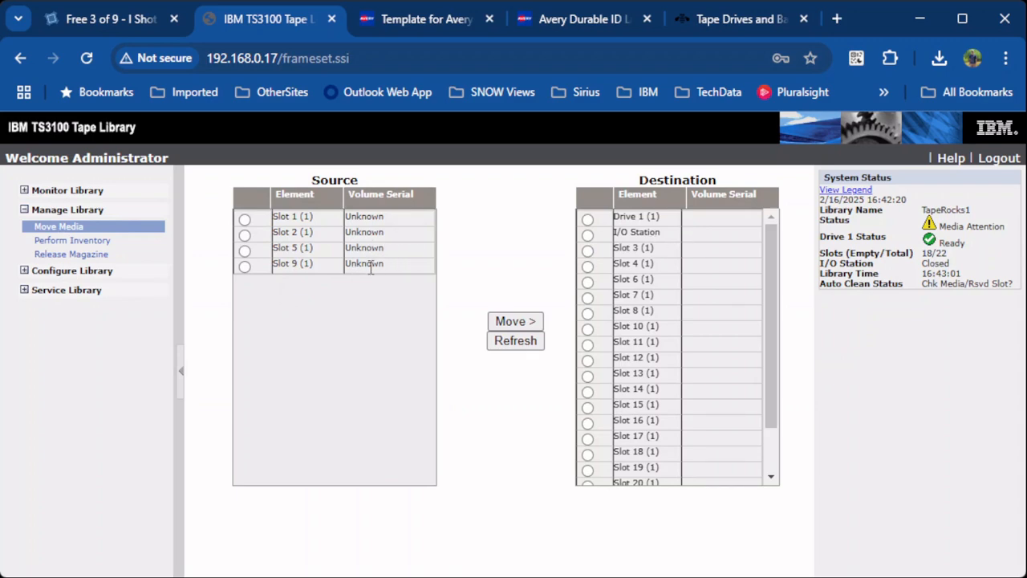
mouse_move(359, 295)
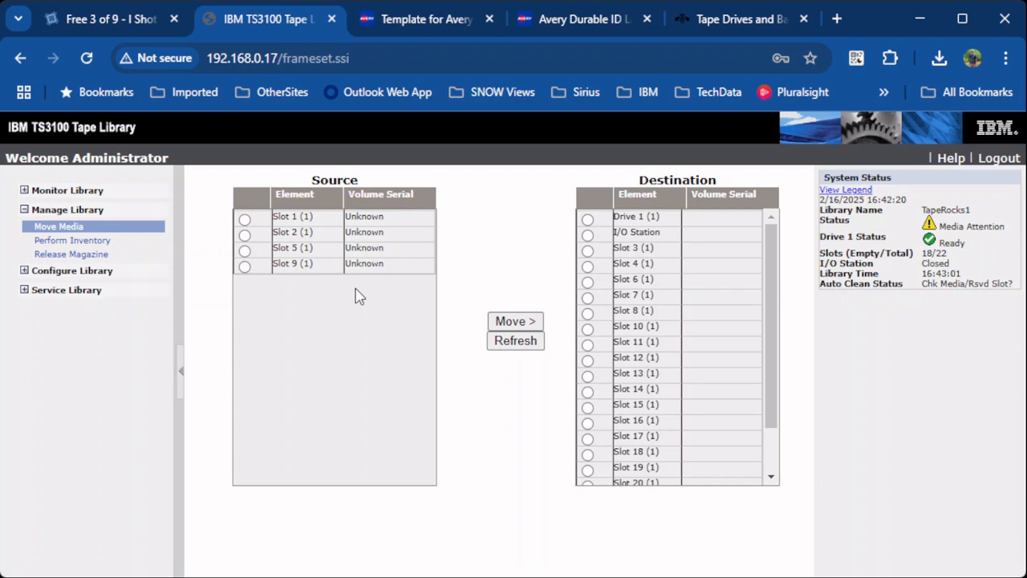
mouse_move(344, 288)
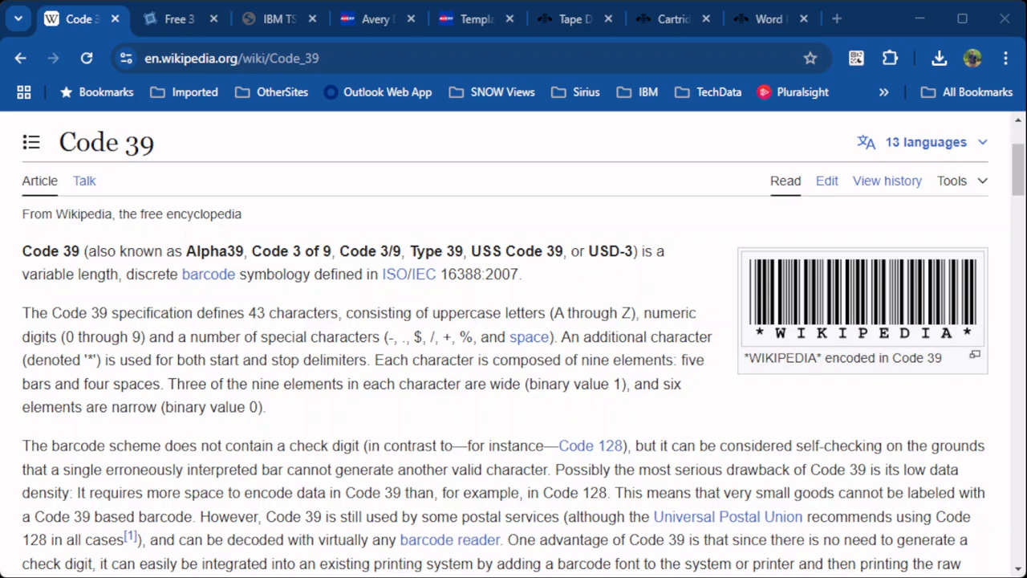
Step: Switch to the squaregear.net Free 3 of 9 barcode font page
left_click(178, 19)
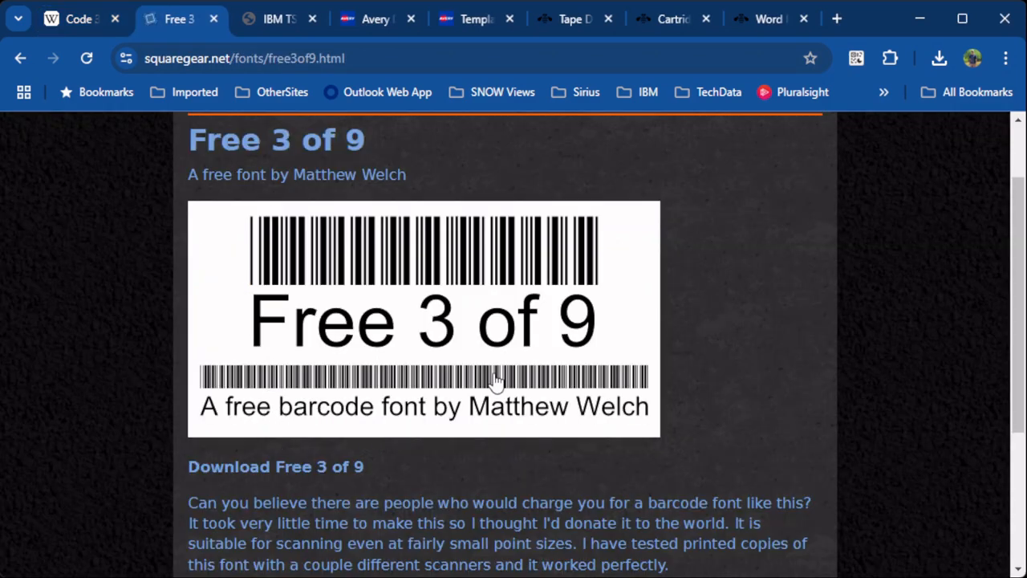
mouse_move(661, 357)
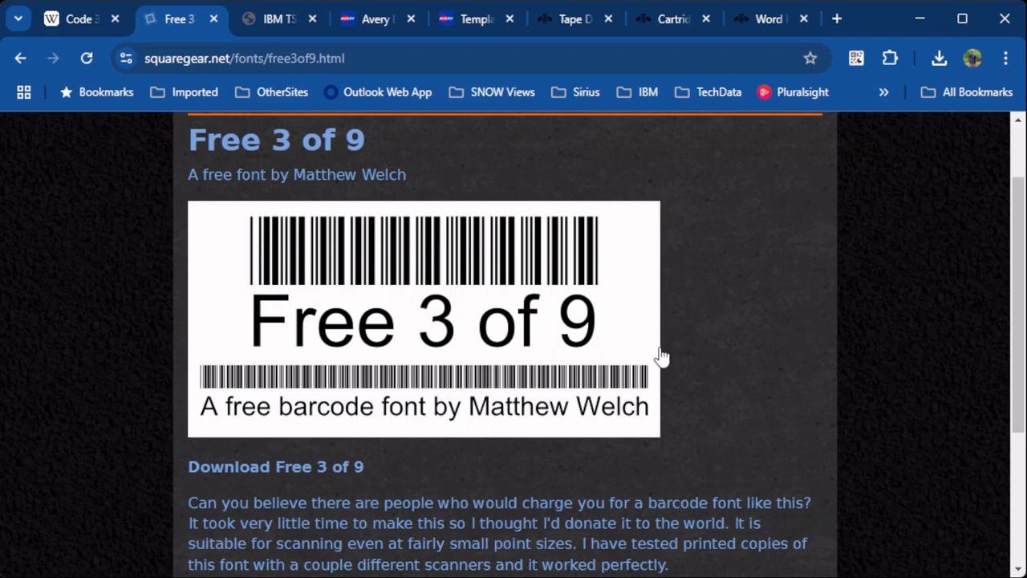
mouse_move(672, 356)
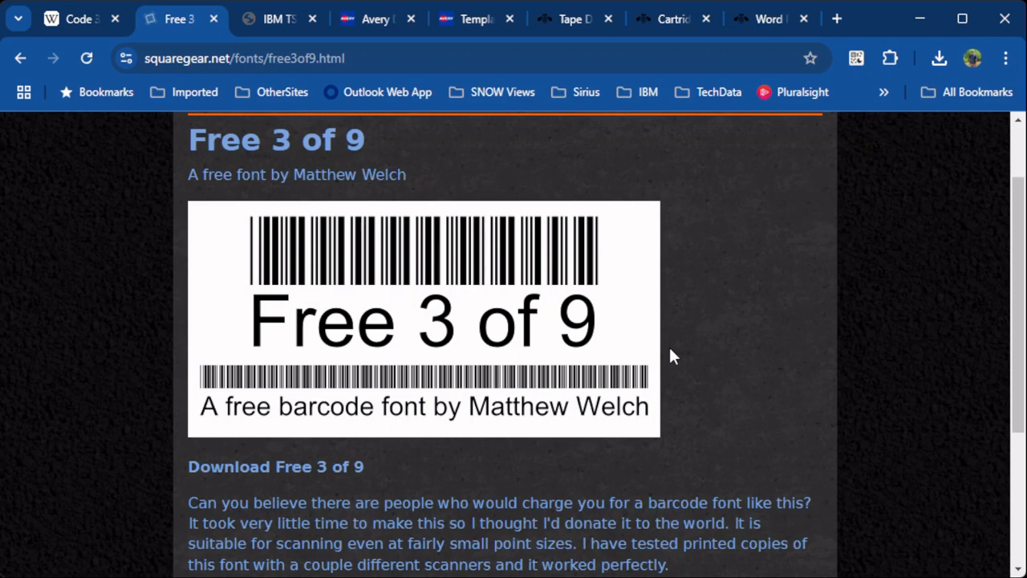
mouse_move(377, 425)
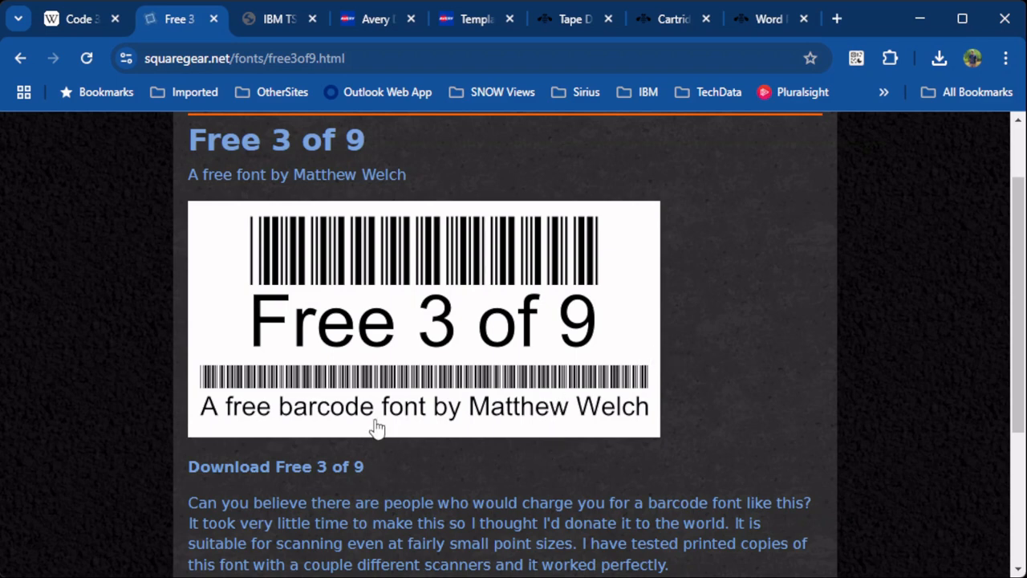
mouse_move(436, 353)
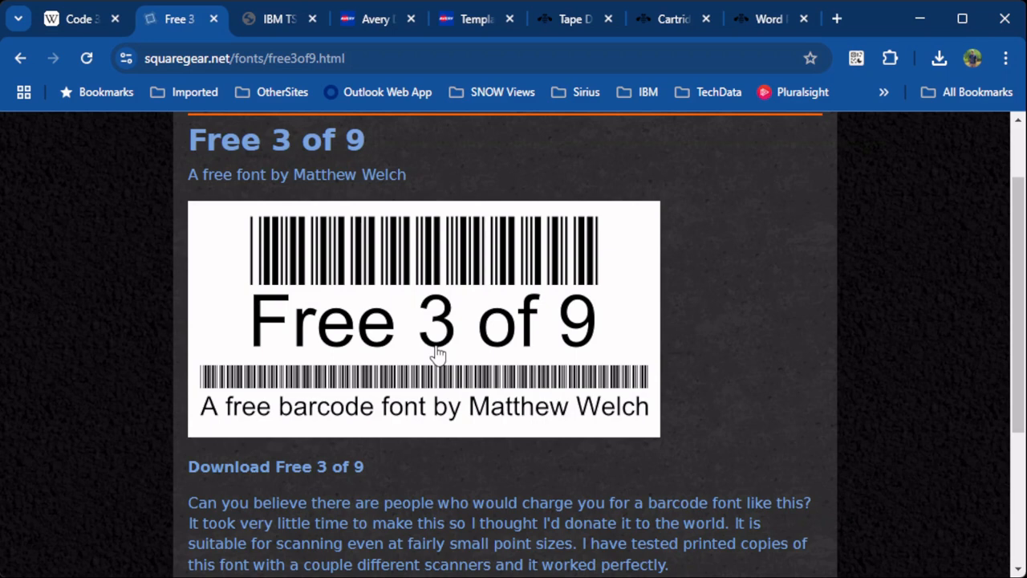
mouse_move(452, 351)
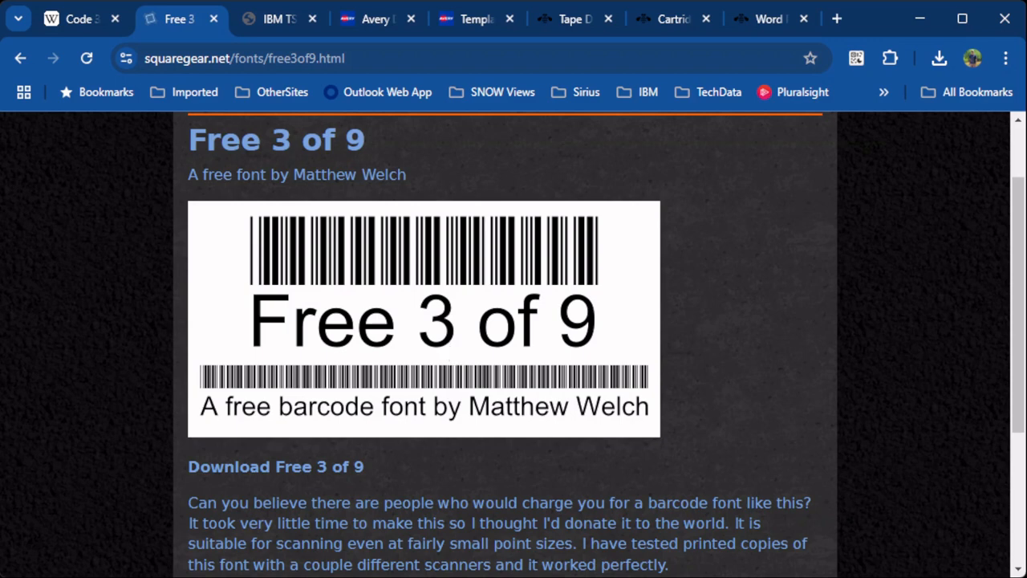
Step: Review the Avery 6792 product page, its blank templates, and download the Word (.doc) template
left_click(231, 20)
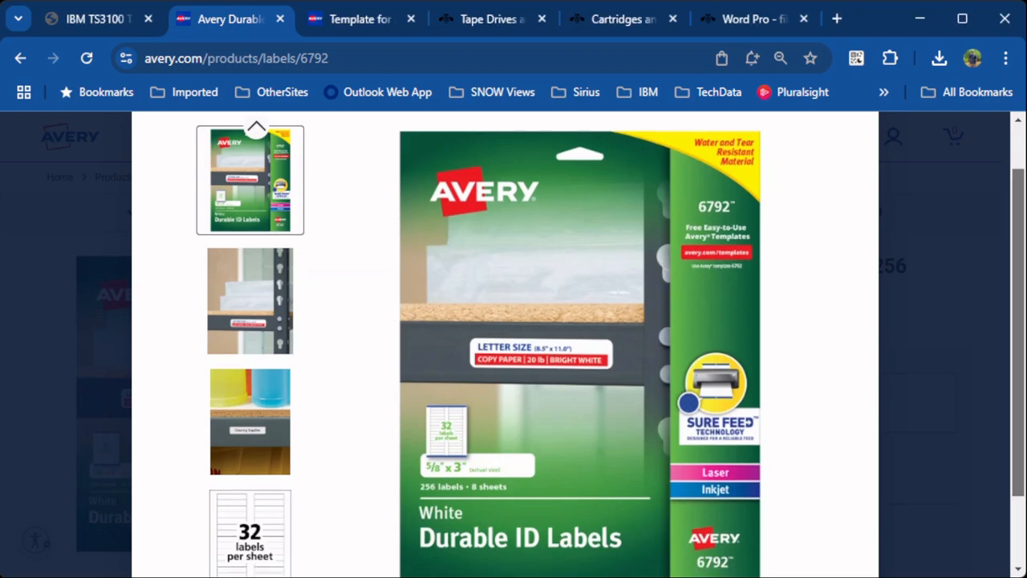
scroll("down", 3)
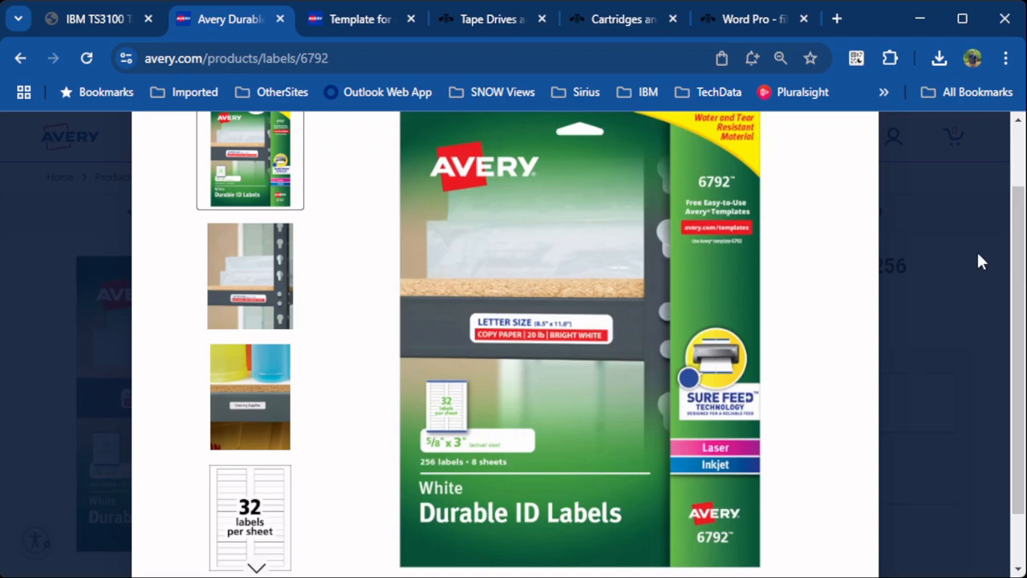
left_click(361, 19)
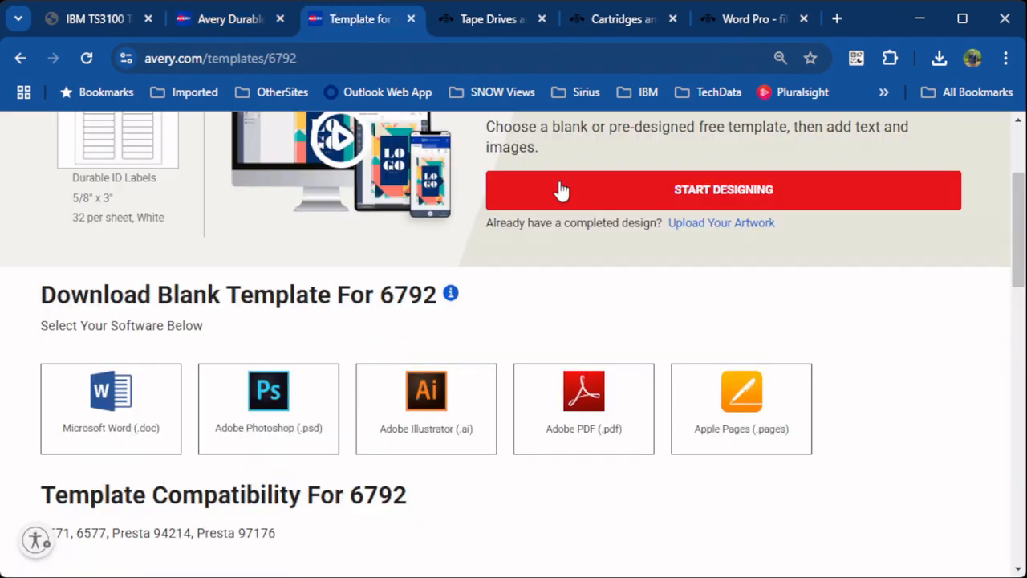
mouse_move(109, 408)
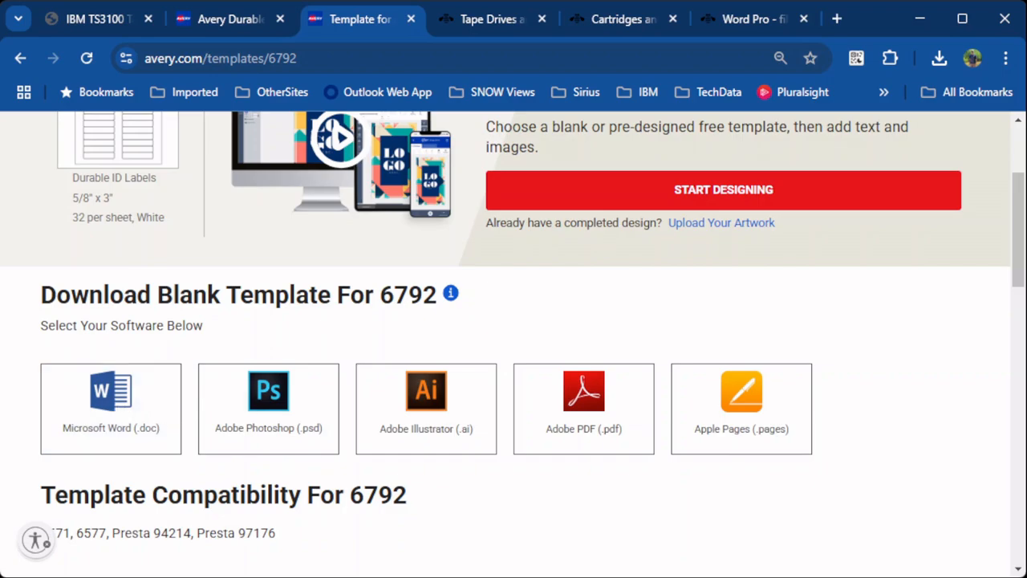
left_click(489, 19)
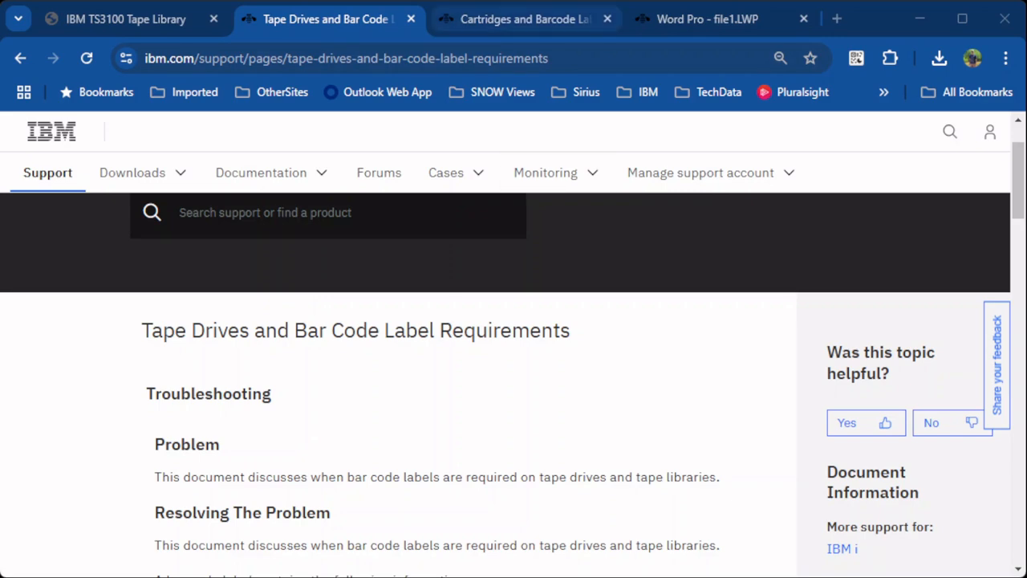
Step: View the IBM cartridges and barcode labels page, then the Word Pro template page
left_click(527, 19)
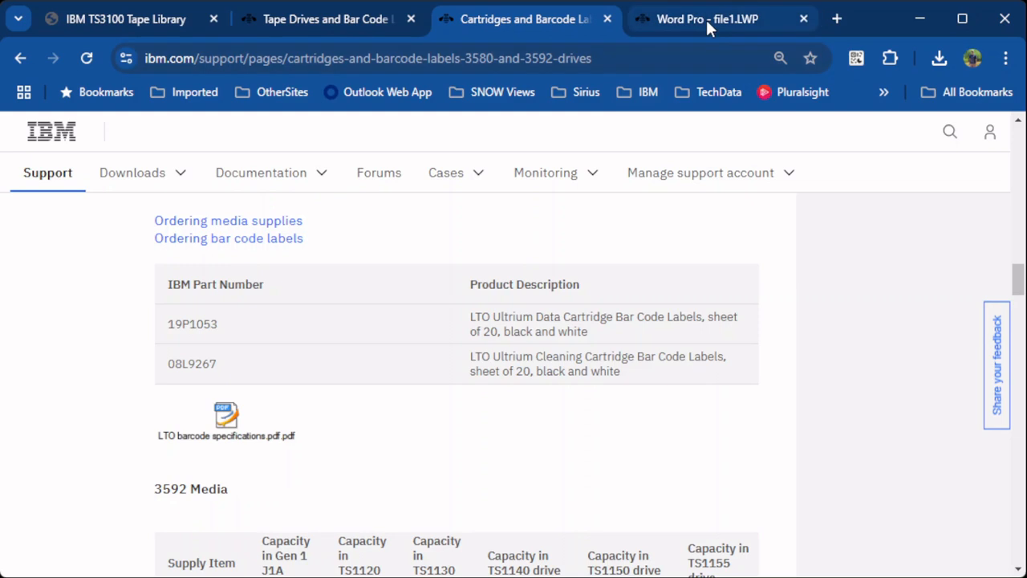
left_click(706, 19)
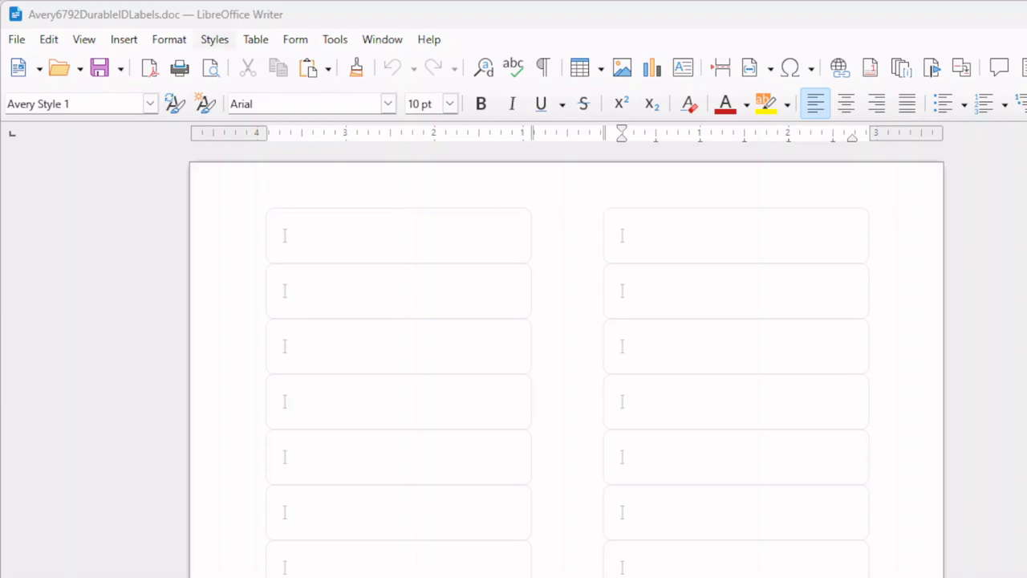
left_click(334, 38)
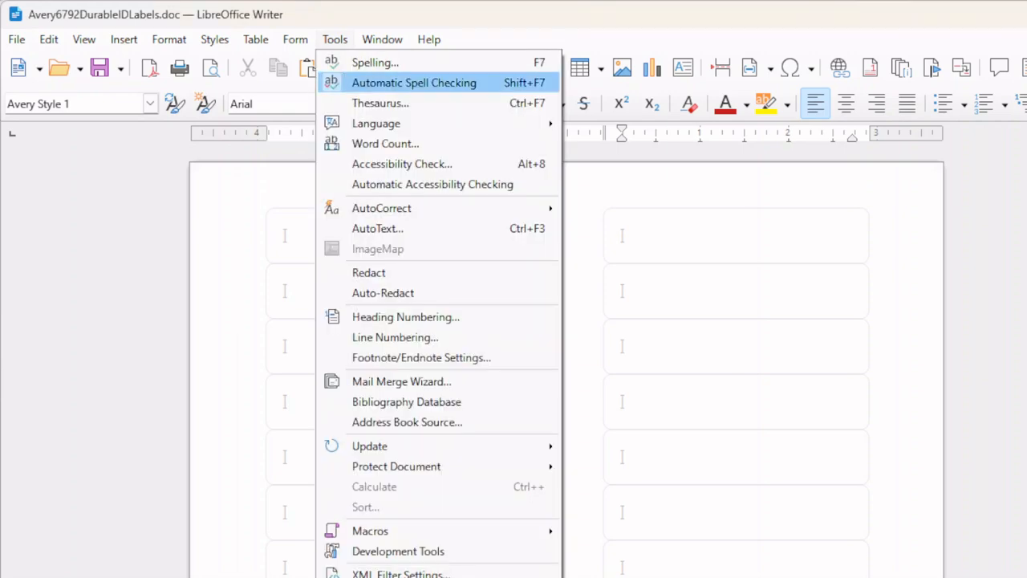
mouse_move(382, 209)
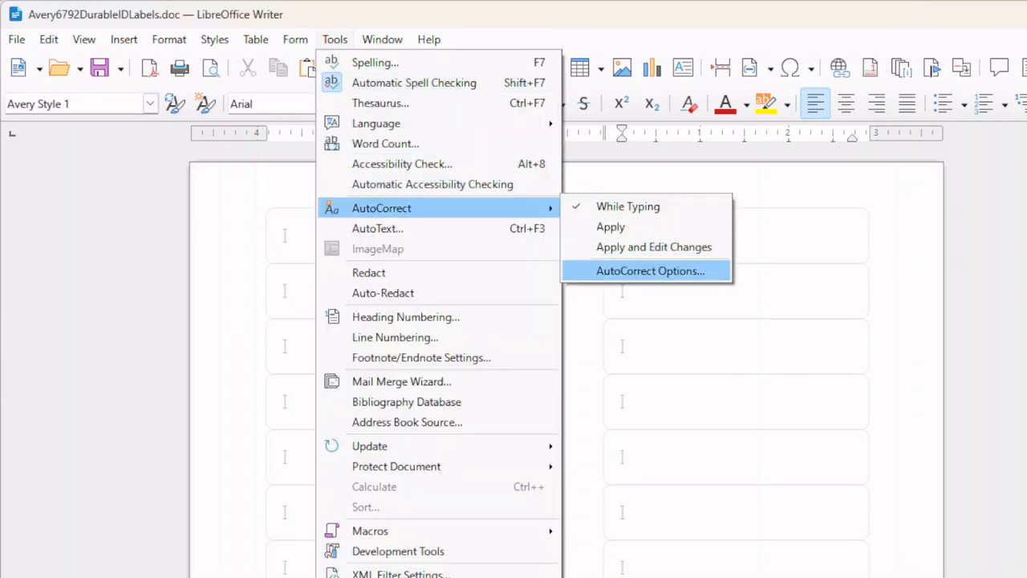
left_click(648, 270)
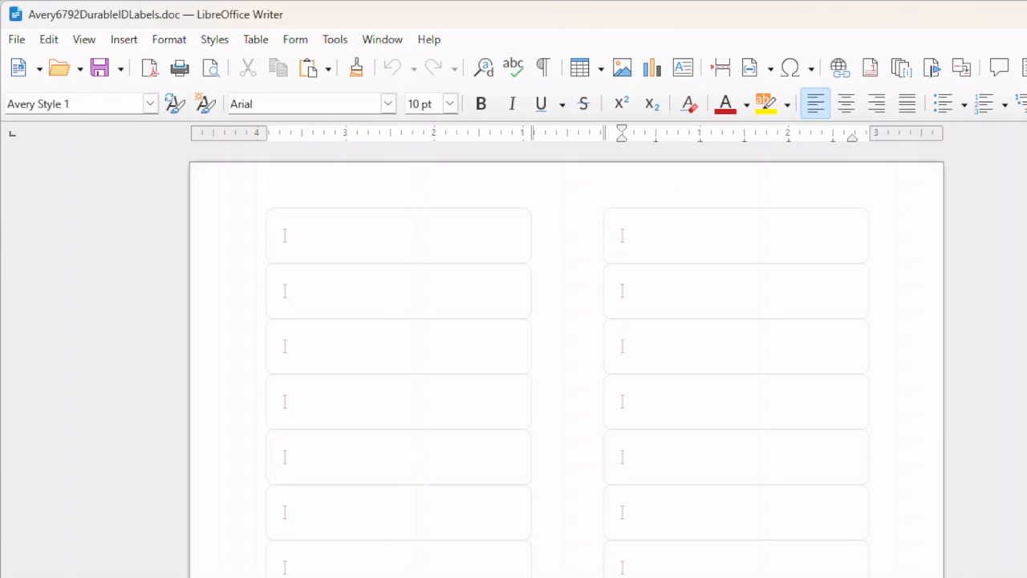
Step: Create a new paragraph style TapeBarCodeText in Arial Bold 12 pt and save it
left_click(215, 39)
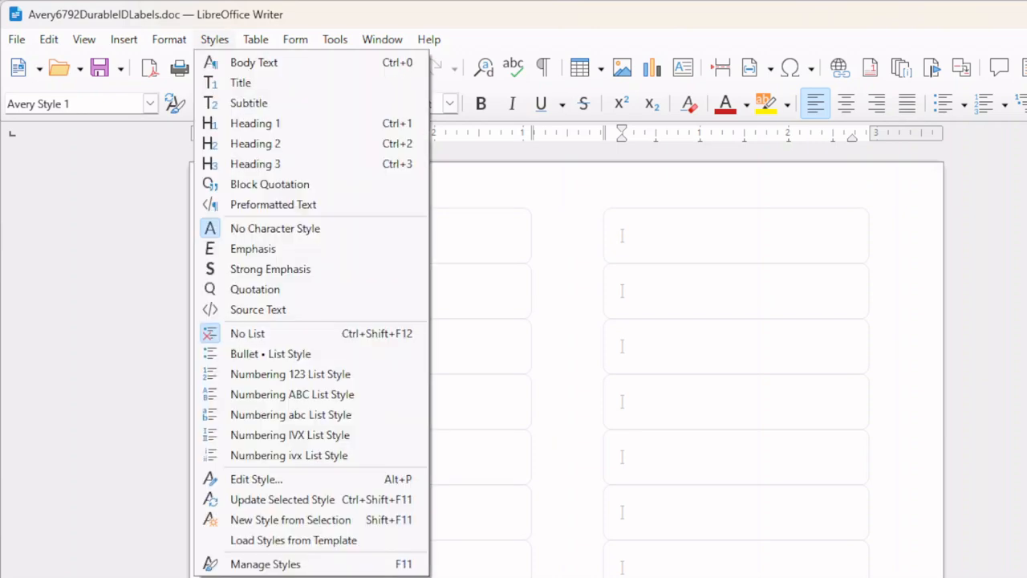
left_click(265, 563)
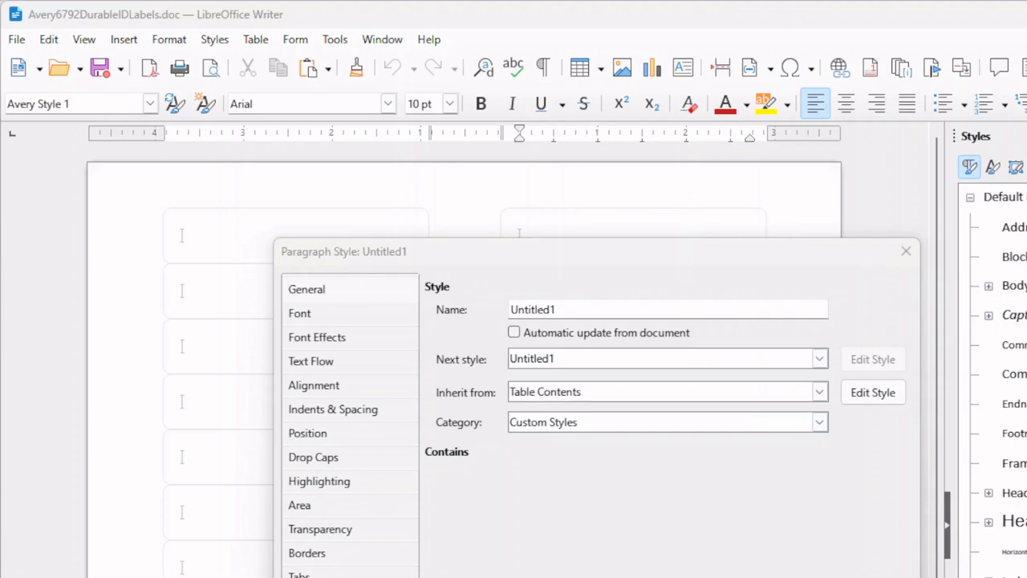
type("TapeBarCodeText")
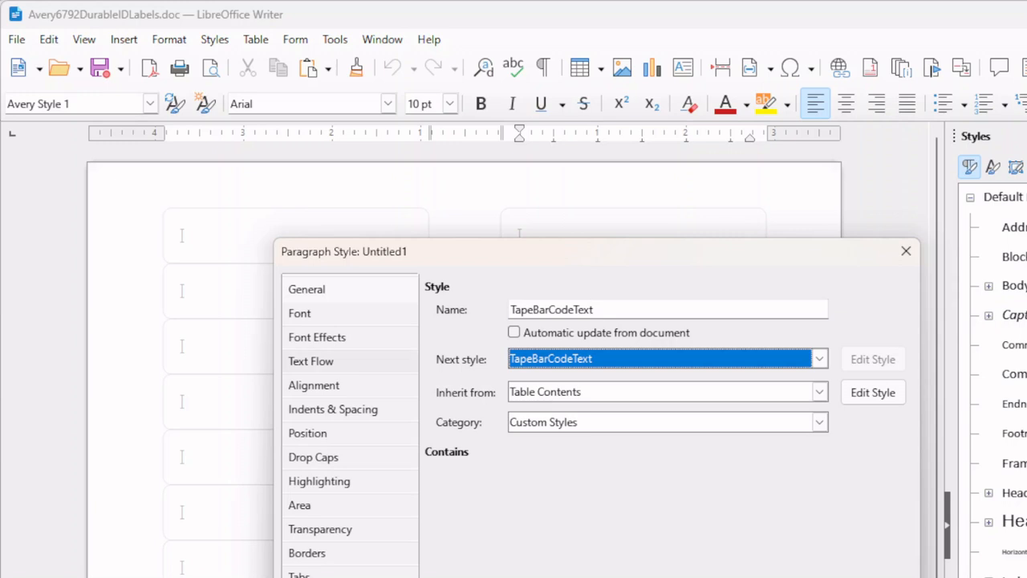
left_click(298, 313)
type("12")
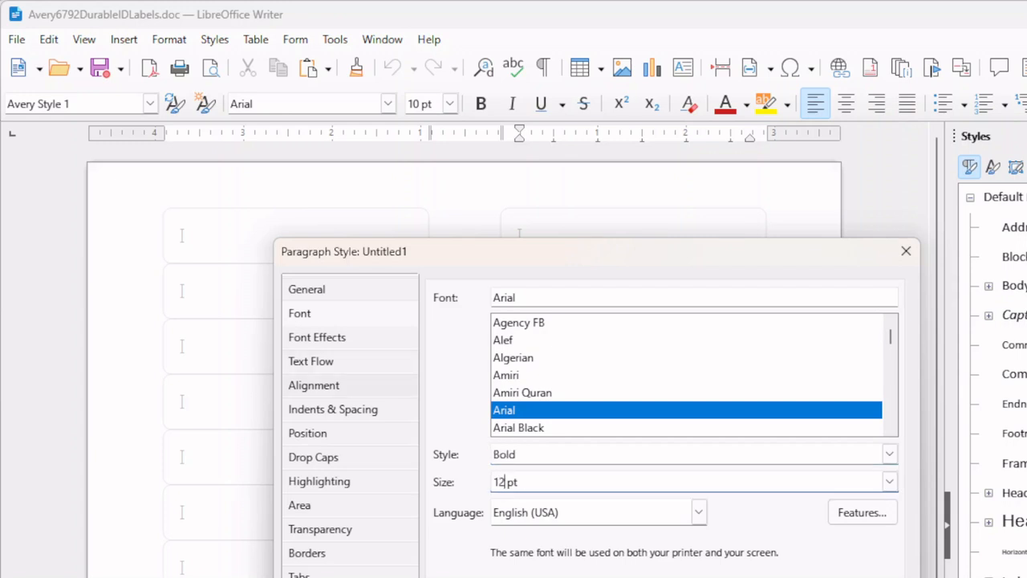
left_click(315, 385)
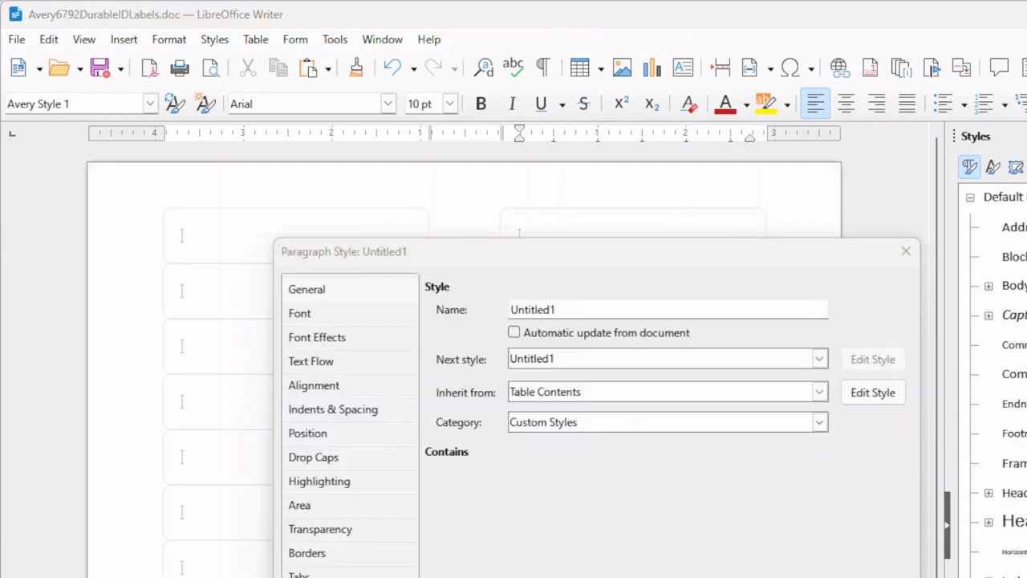
Step: Define paragraph style TapeBarCode: Free 3 of 9 font at 48 pt, centred, next style itself
triple_click(667, 309)
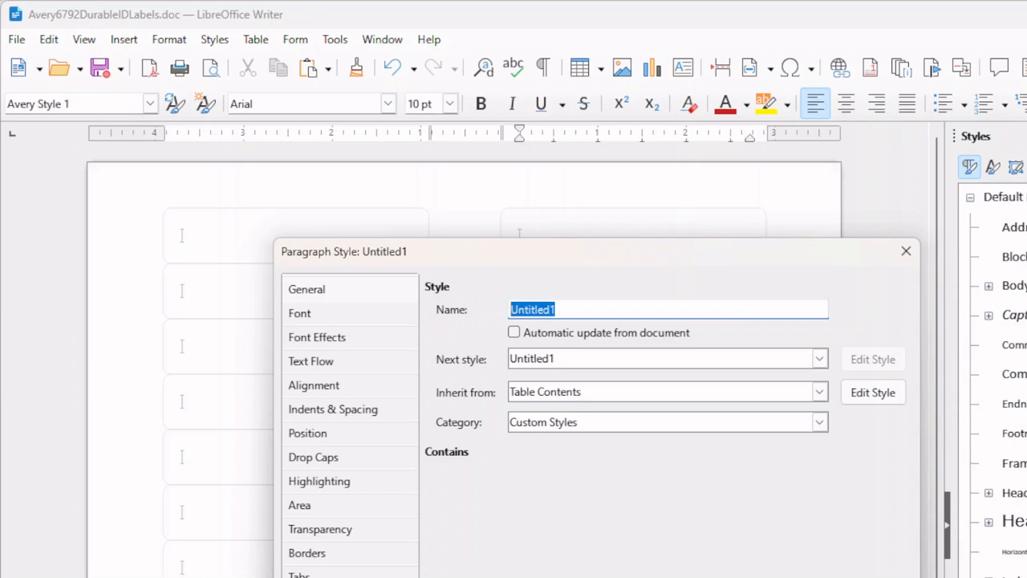
left_click(818, 359)
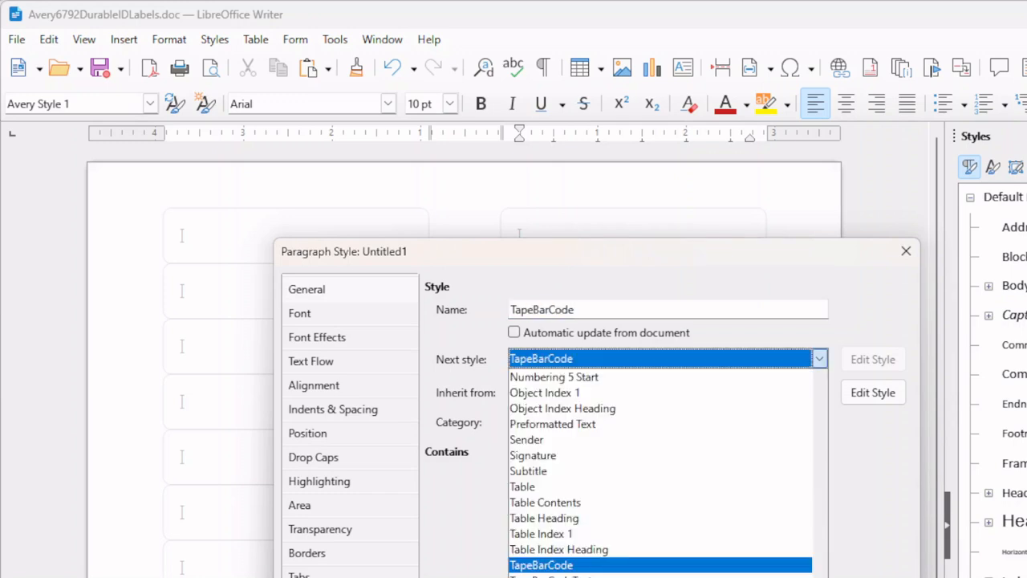
left_click(299, 313)
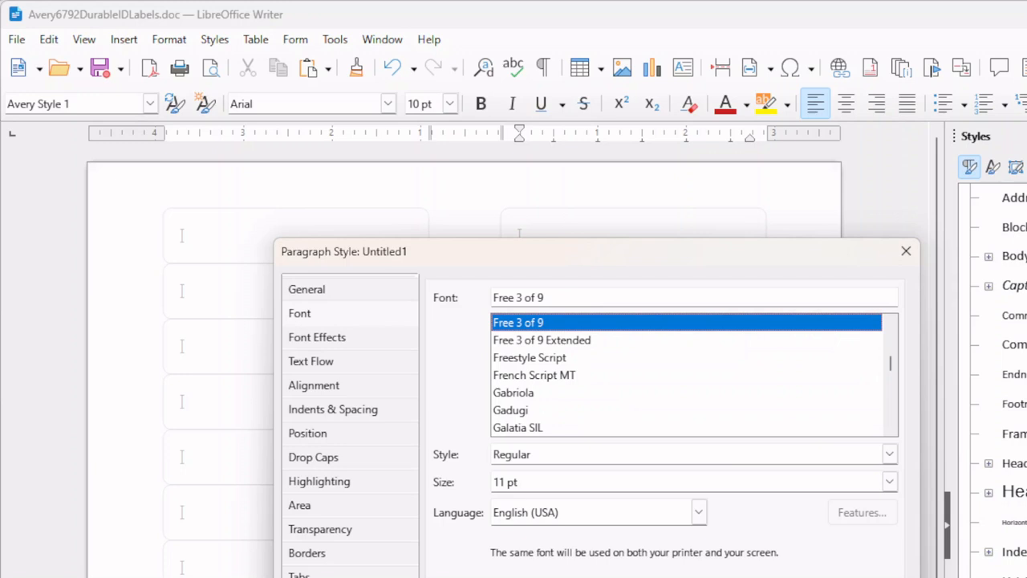
triple_click(505, 481)
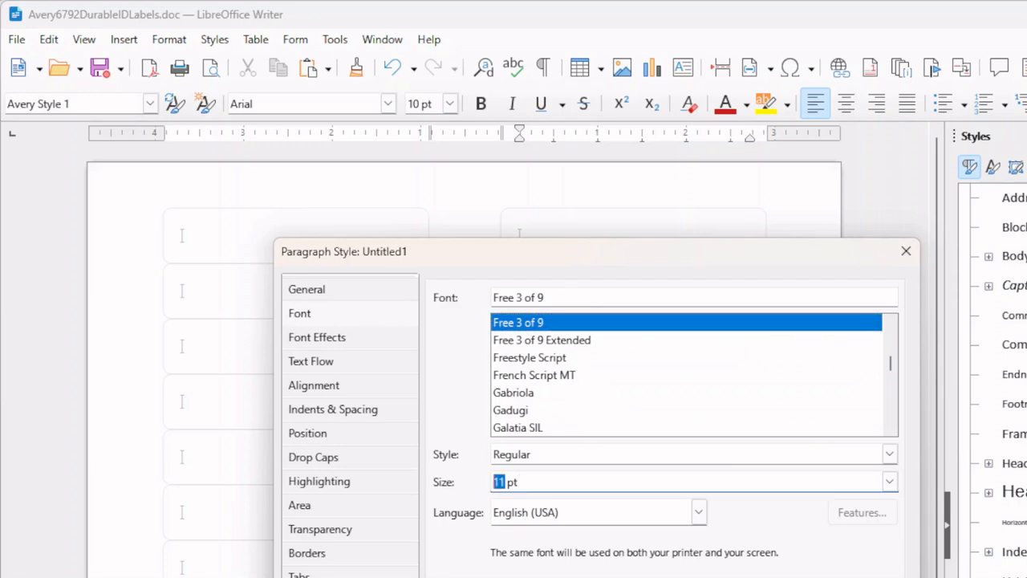
type("48")
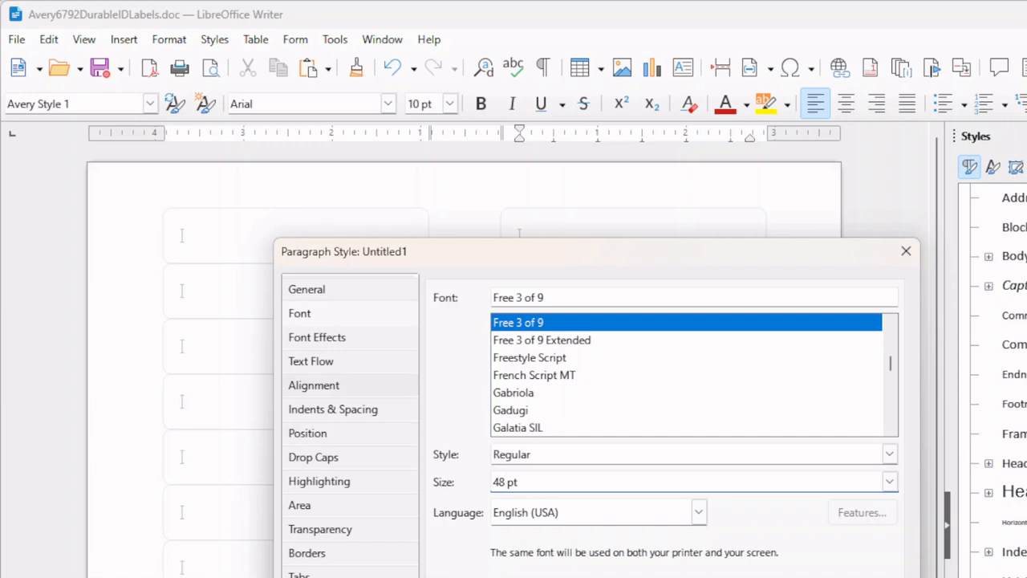
left_click(315, 385)
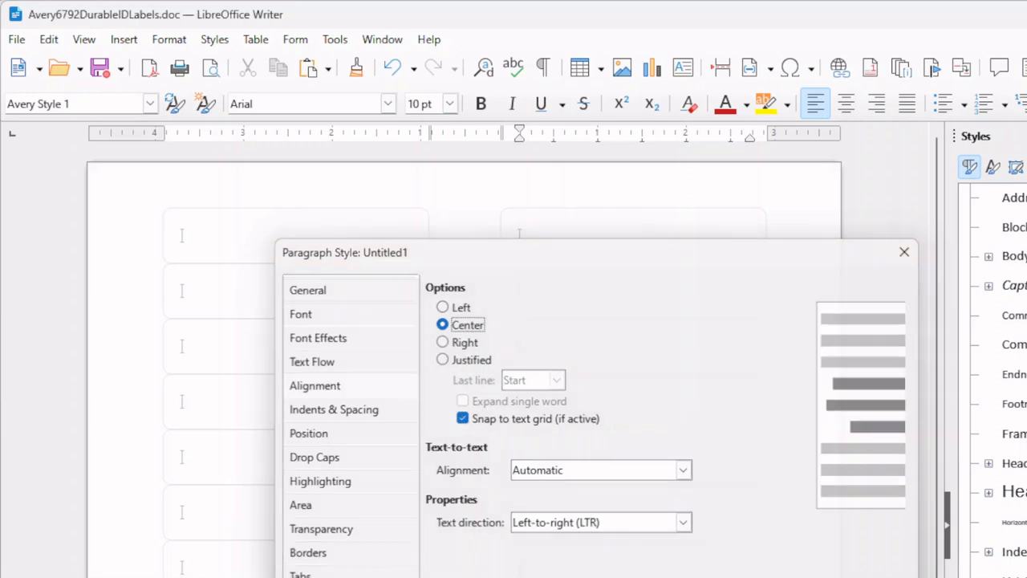
left_click(905, 250)
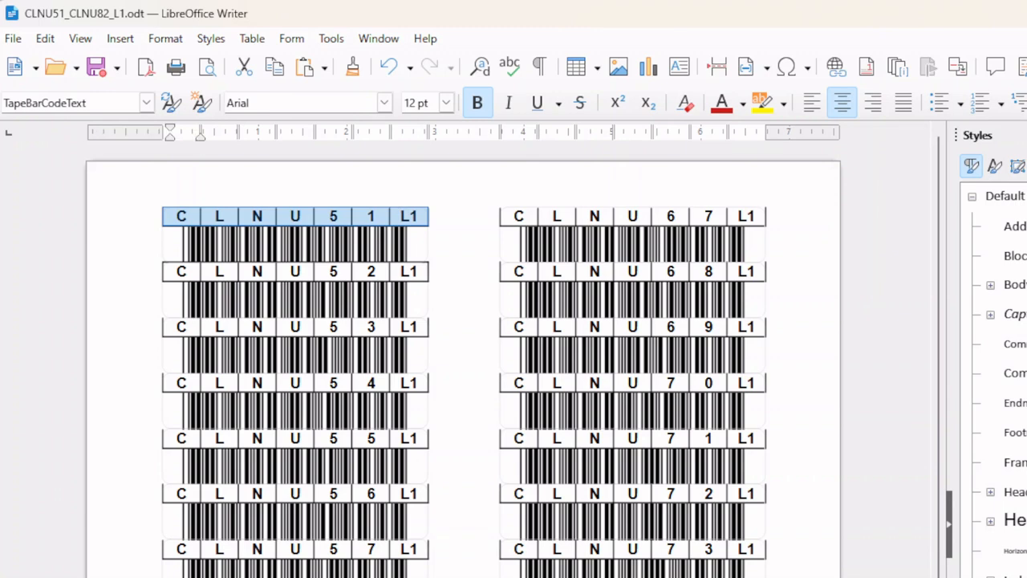
mouse_move(72, 103)
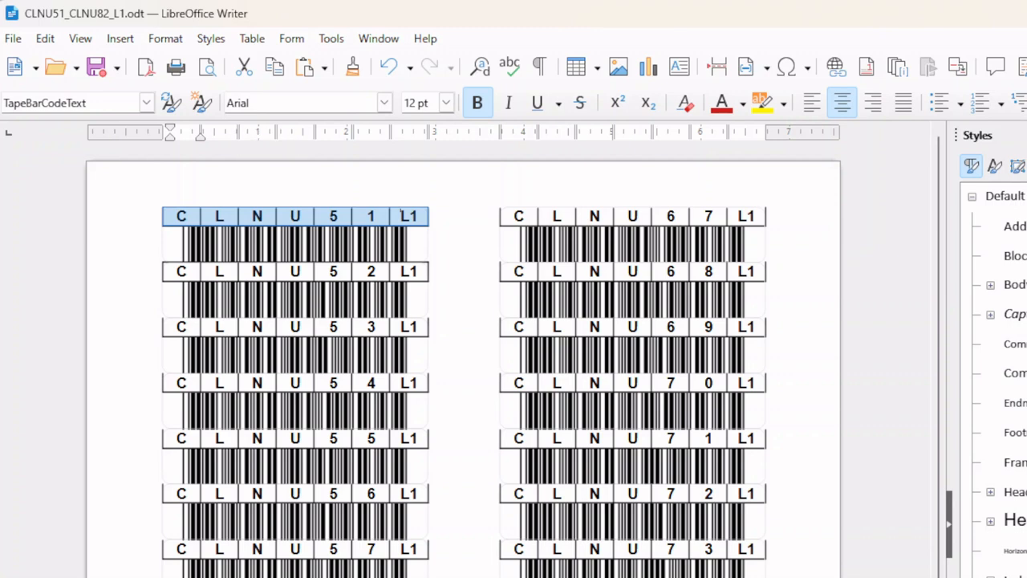
mouse_move(479, 102)
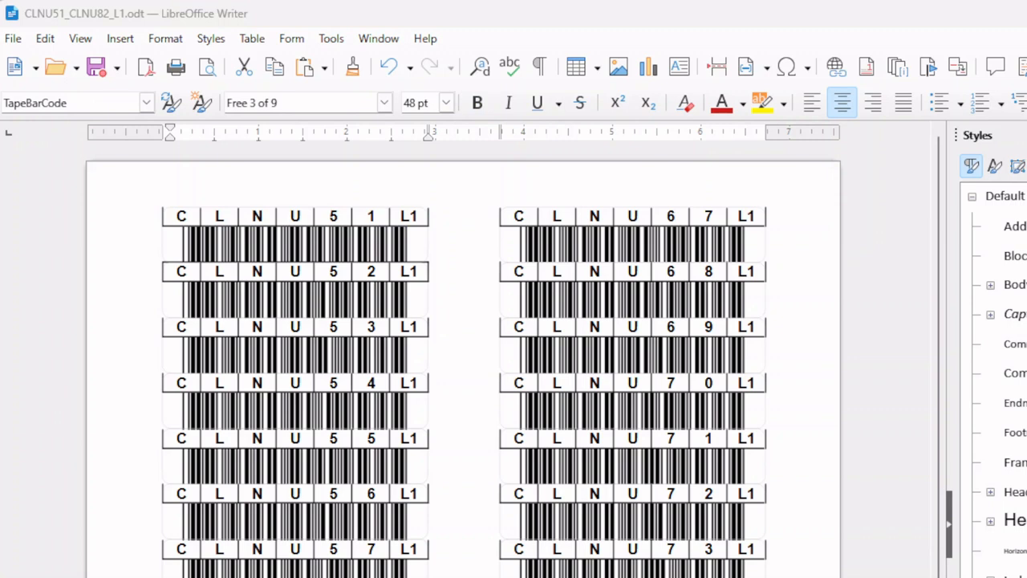
left_click(586, 25)
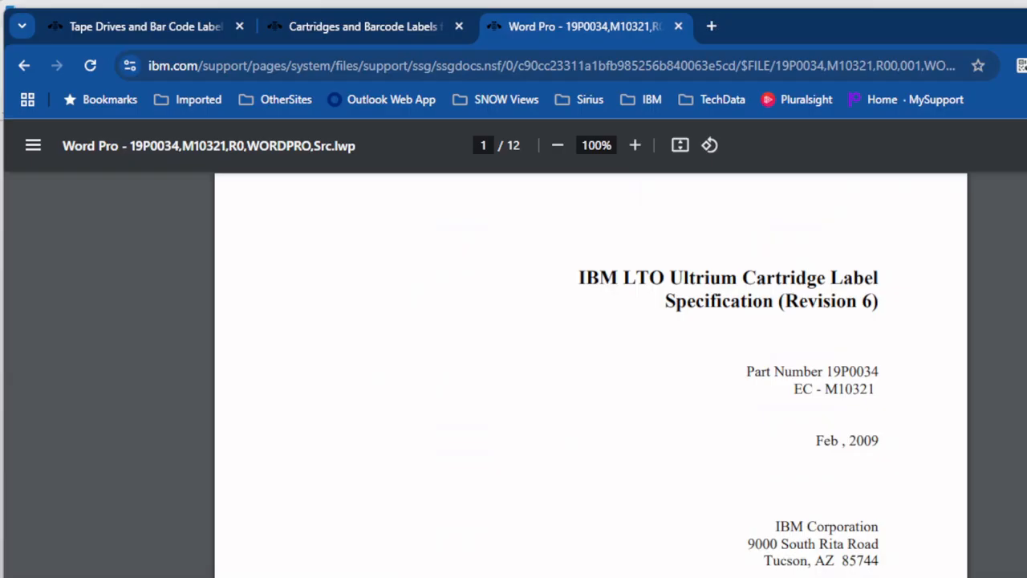
left_click(145, 26)
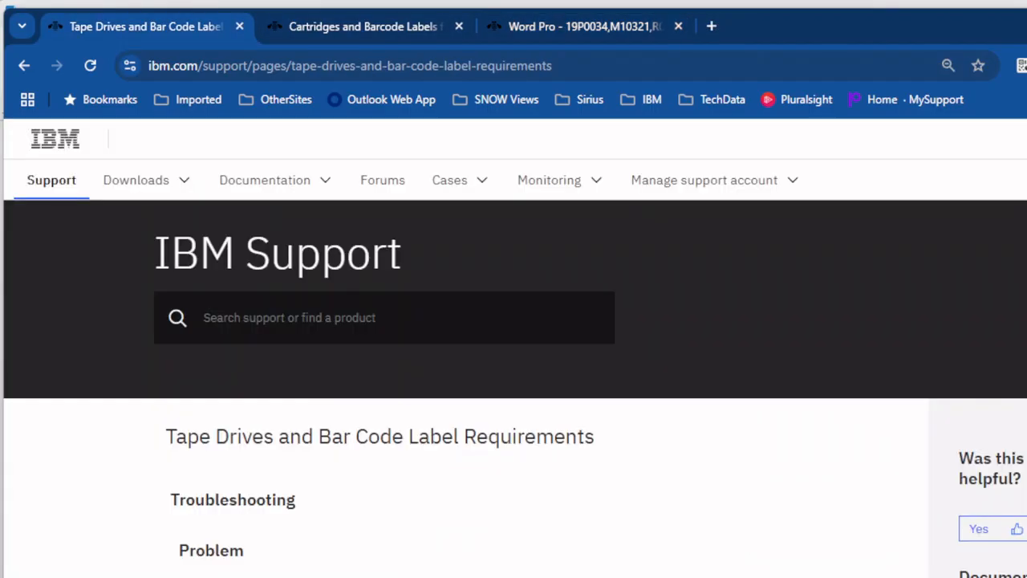
left_click(361, 26)
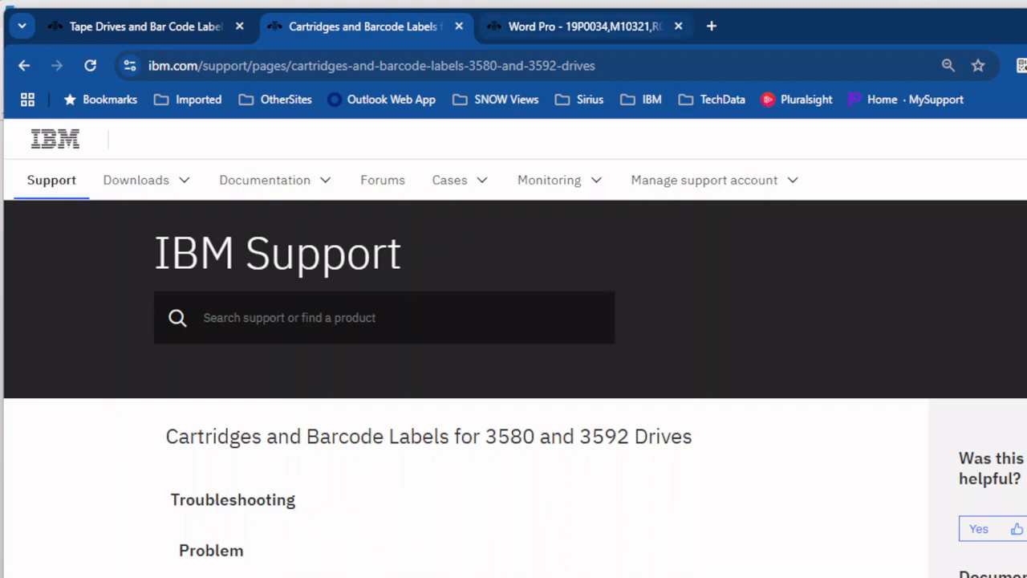
left_click(584, 25)
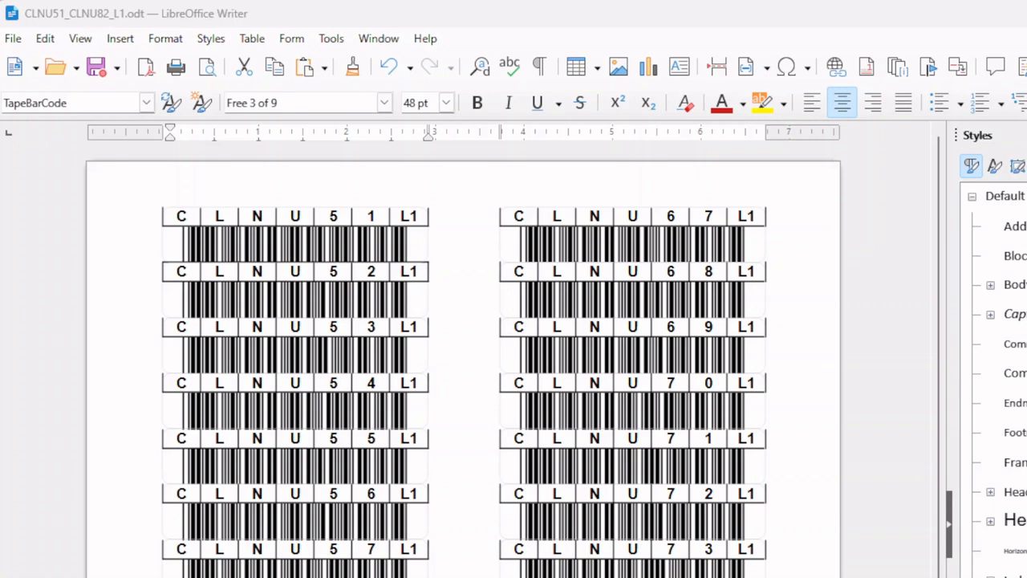
left_click(295, 240)
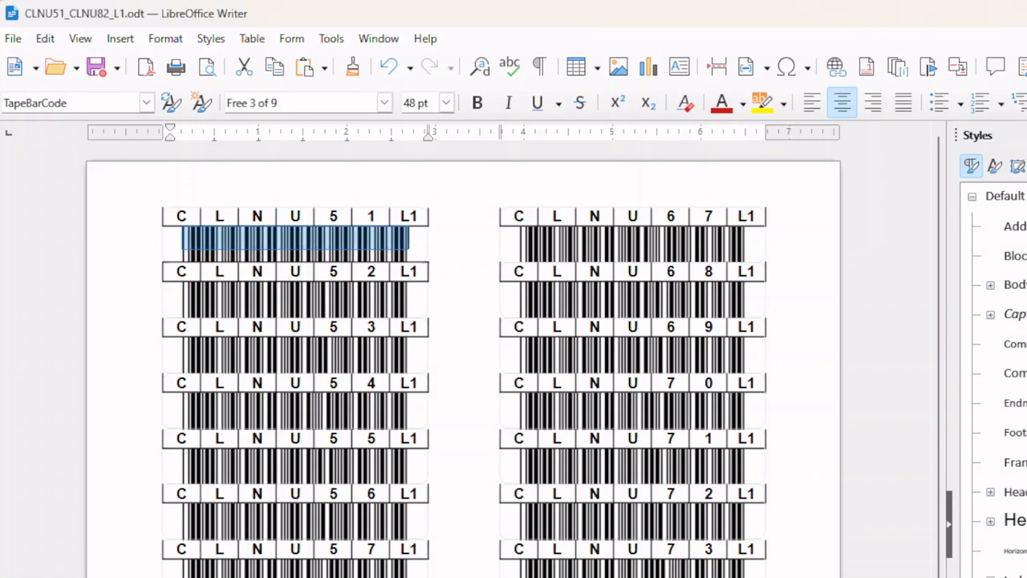
Step: Apply TapeBarCodeText to the first barcode line so it reads *CLNU51L1* in Arial
left_click(462, 216)
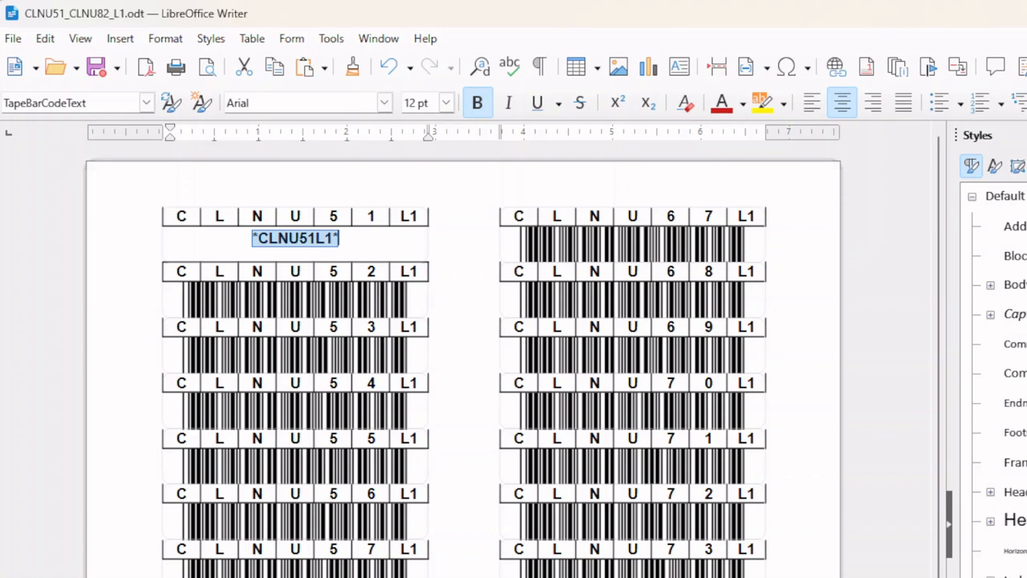
Step: Apply TapeBarCodeText to the second barcode line so it reads *CLNU52L1*, then move to the third
left_click(295, 295)
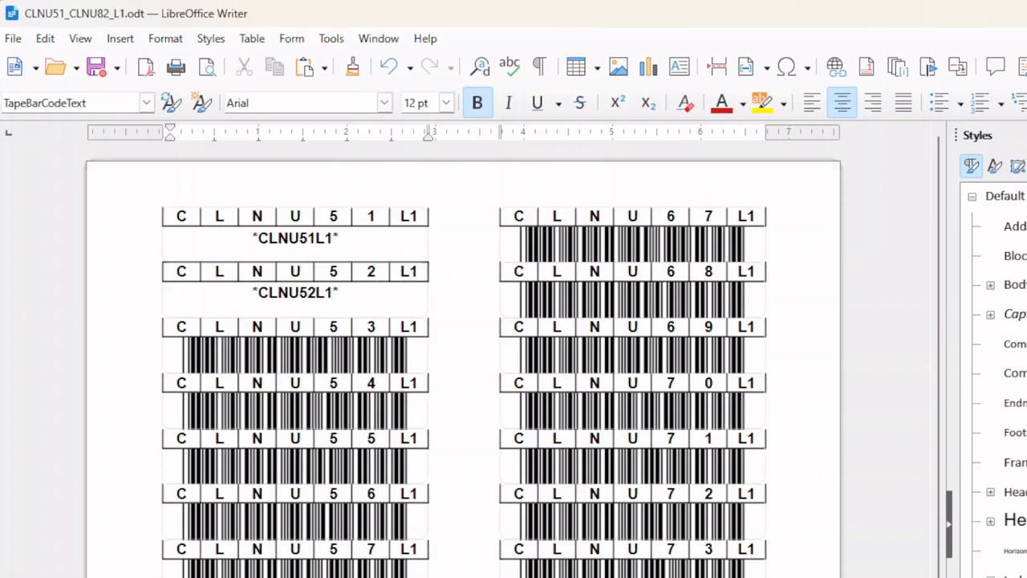
left_click(340, 292)
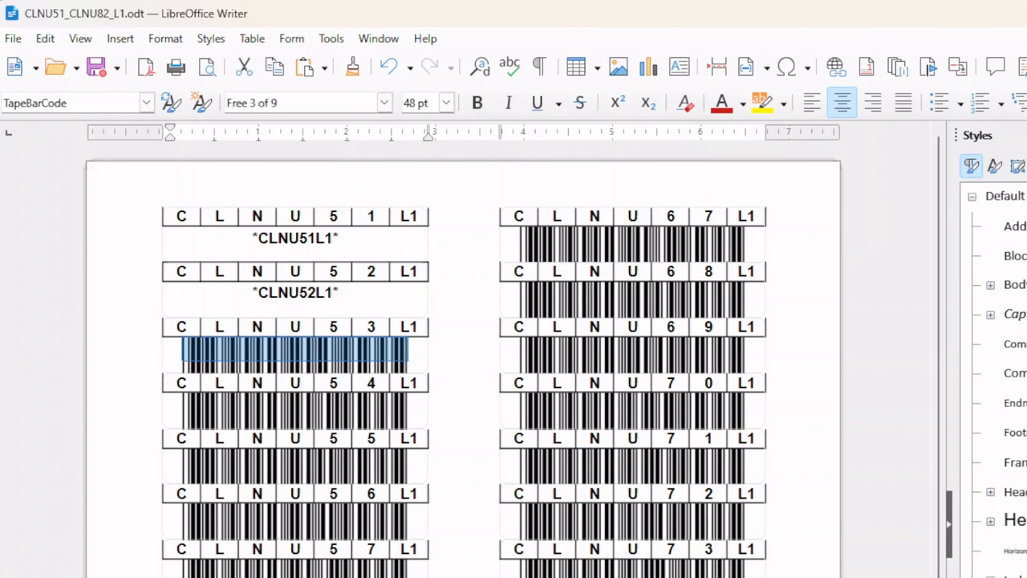
Step: Make the left-column barcodes readable text, then restore TapeBarCode barcodes on labels CLNU51–54
left_click_drag(295, 349, 295, 462)
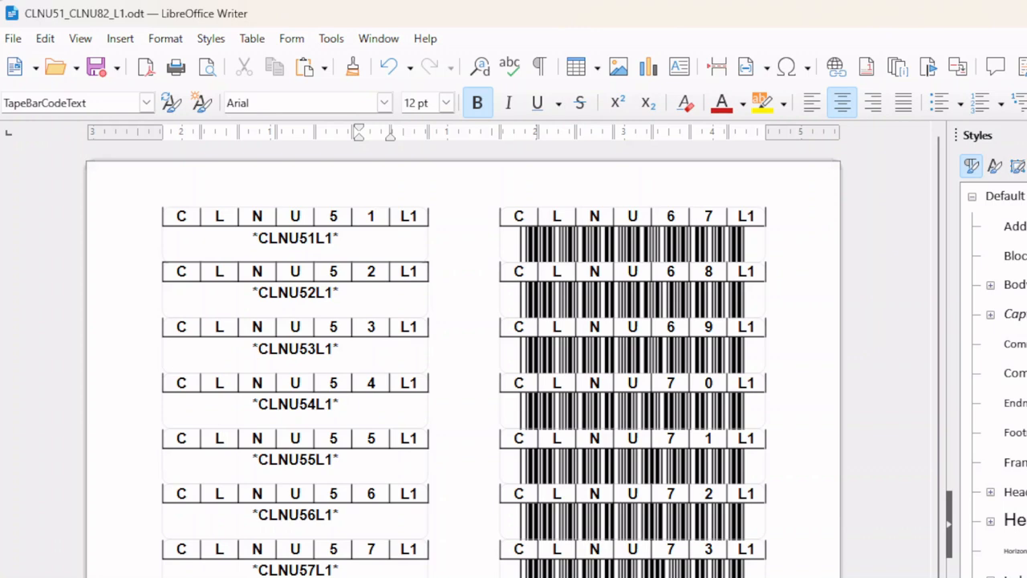
double_click(295, 238)
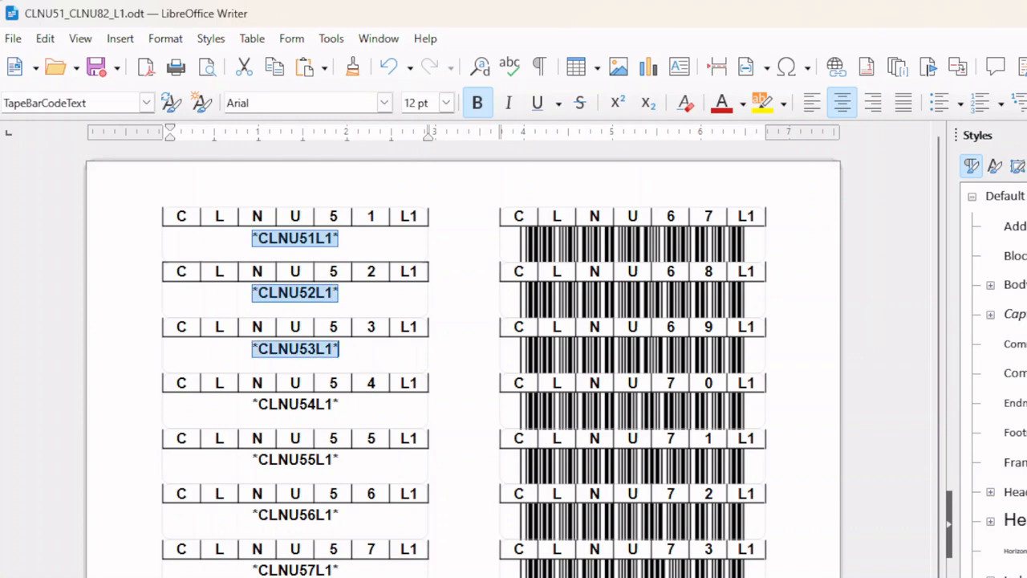
double_click(295, 404)
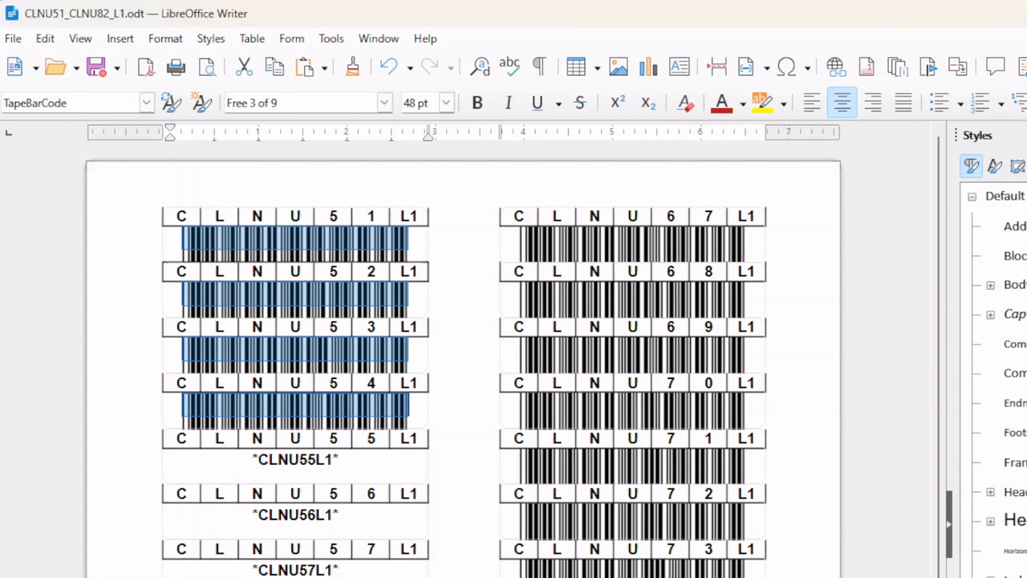
left_click(462, 215)
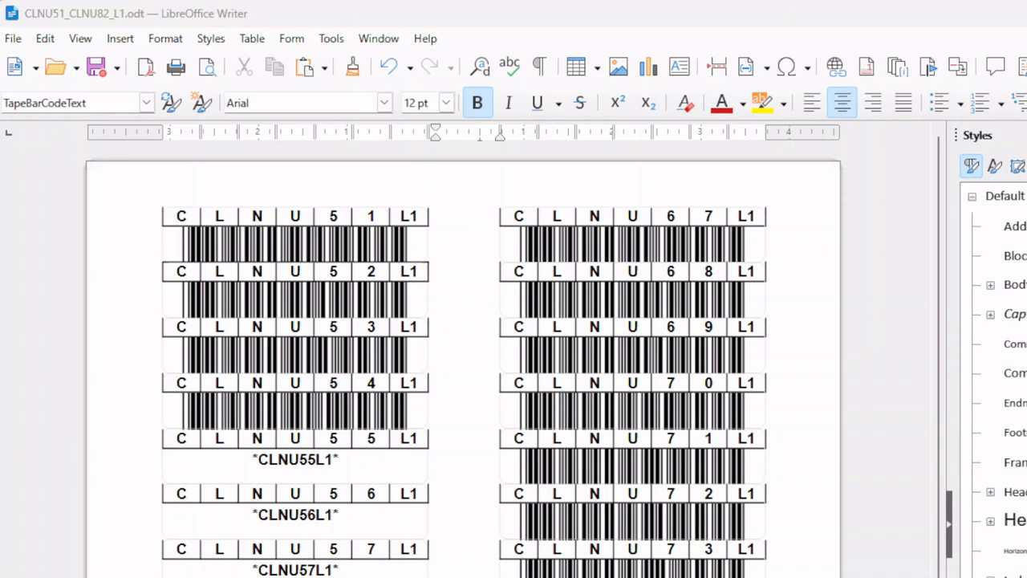
Step: Edit the fifth label's readable text from *CLNU55L1* to *CLUU55L1*
left_click(256, 459)
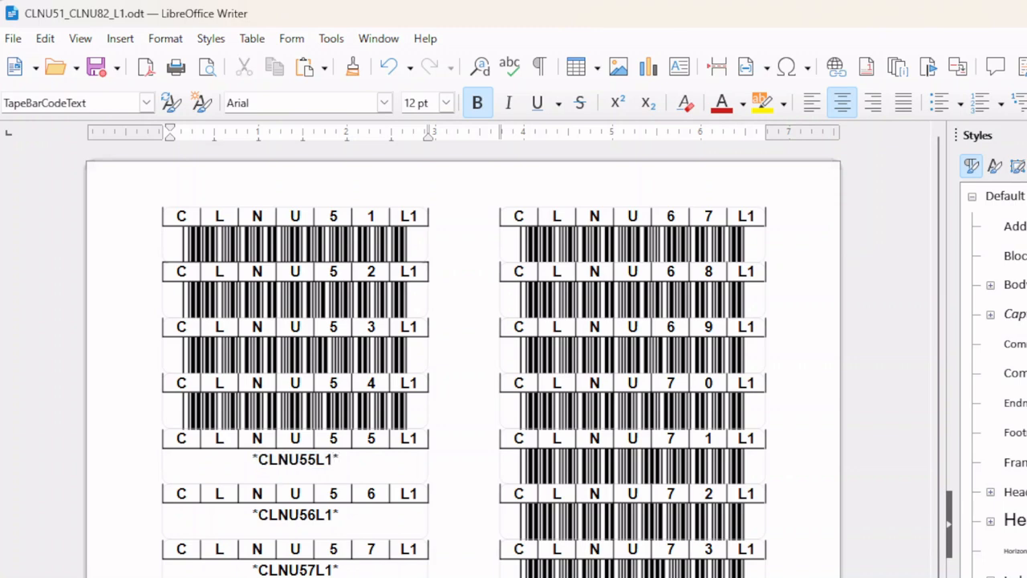
left_click(338, 459)
type("U")
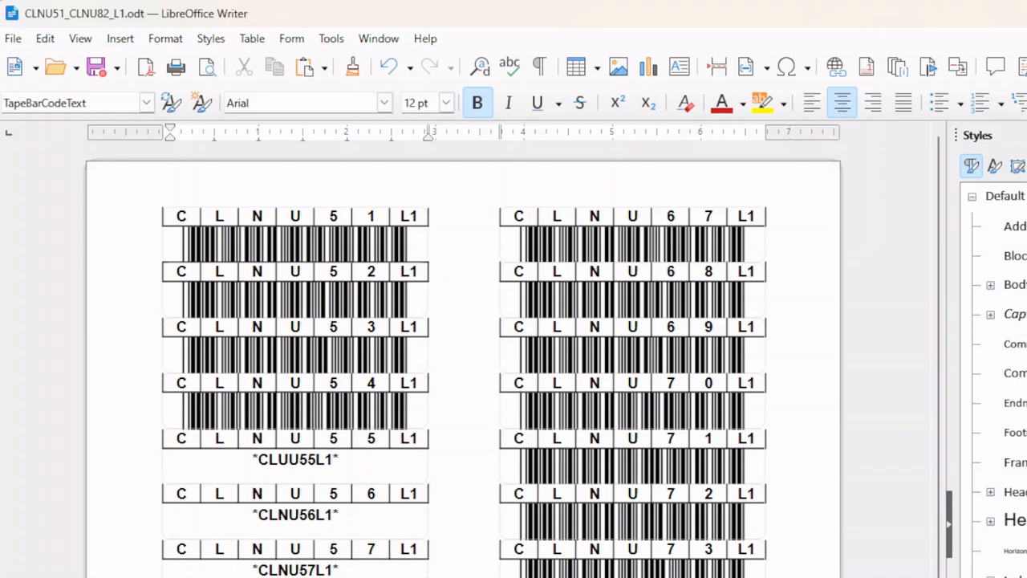
Step: Fix the misspelled CLUU55L1 readable text back to *CLNU55L1*
left_click(289, 459)
type("N")
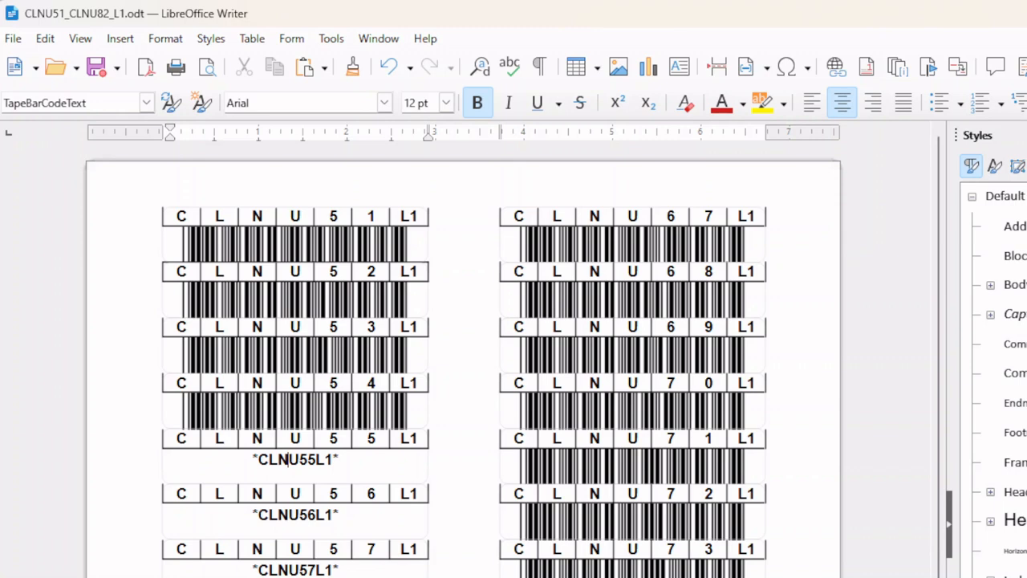
double_click(295, 459)
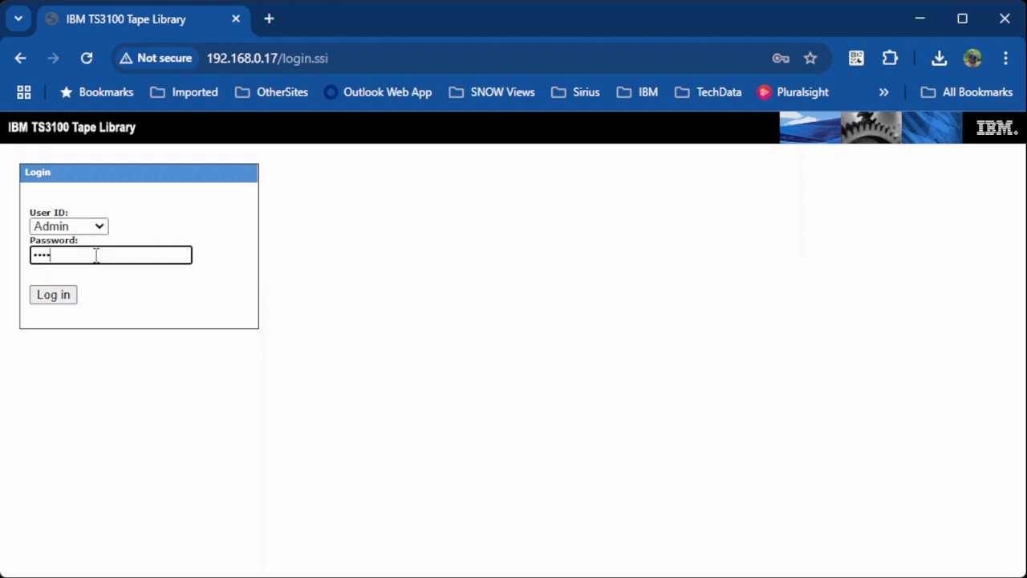
Step: Log in as Admin and navigate to Manage Library > Move Media
left_click(53, 295)
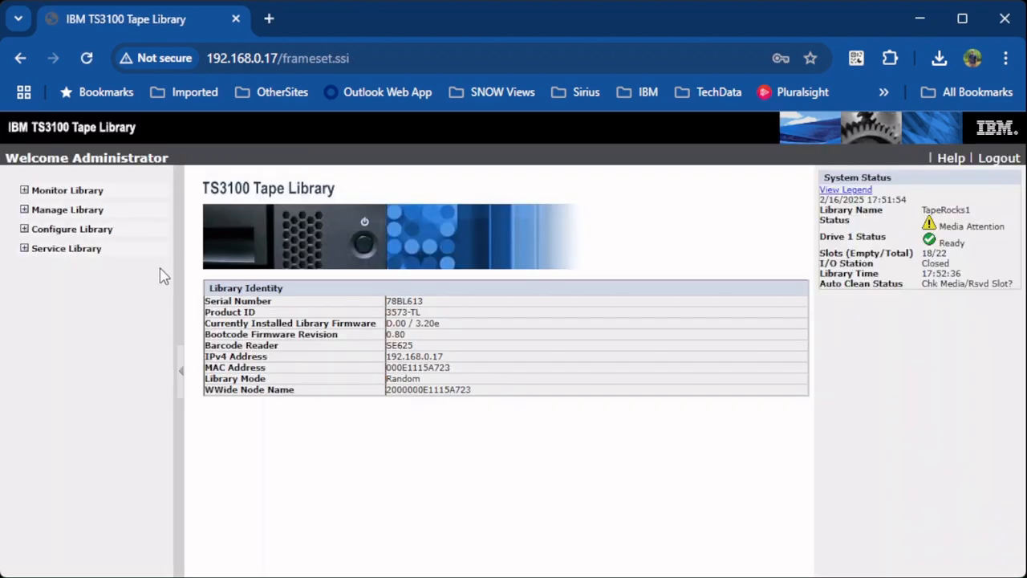
left_click(67, 209)
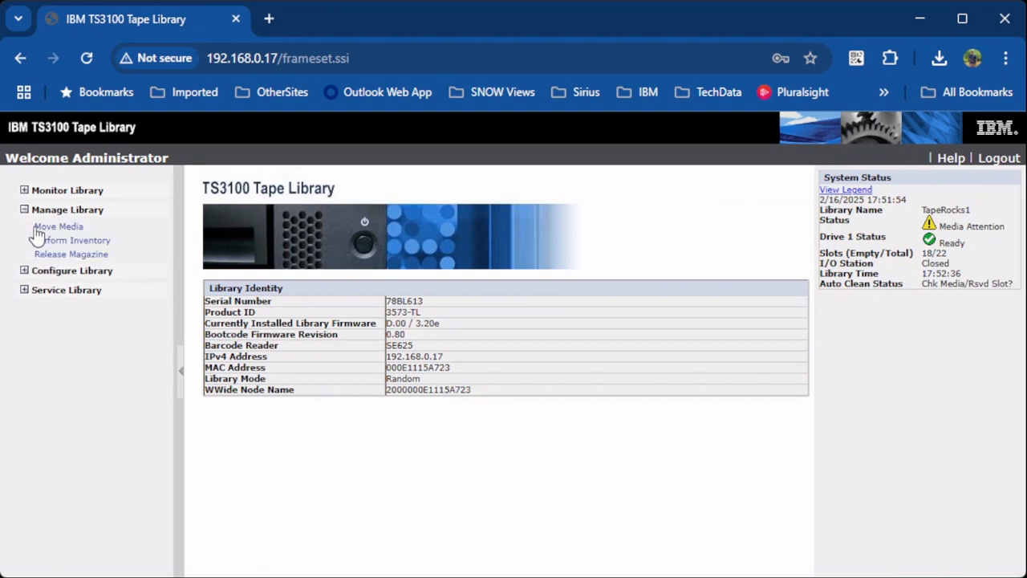
left_click(57, 225)
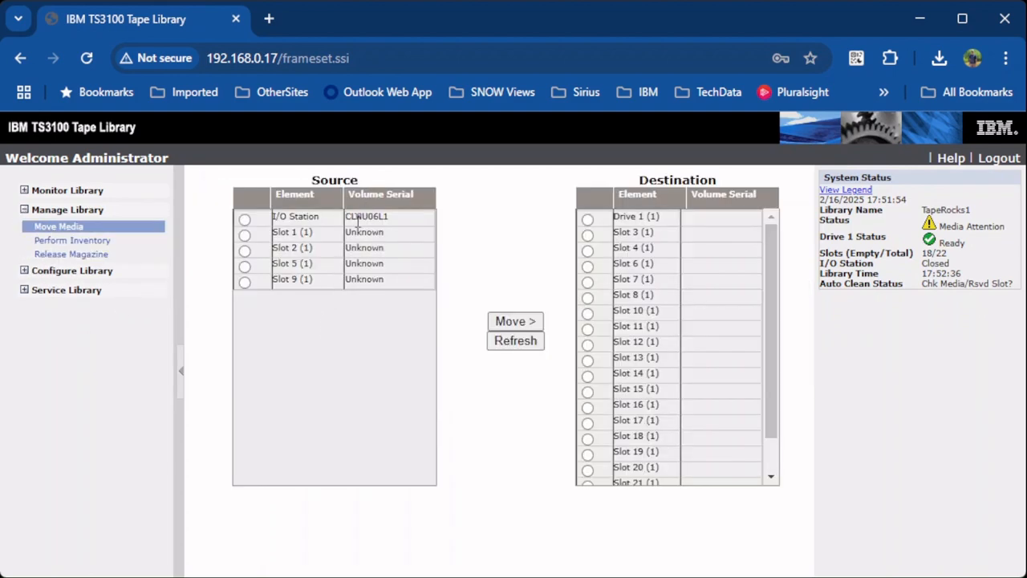
mouse_move(393, 228)
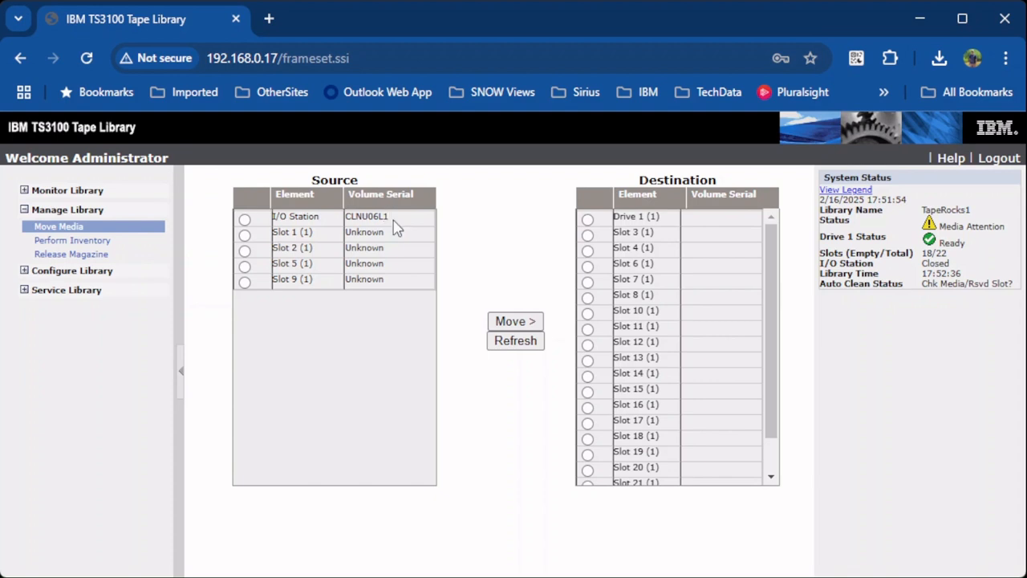
mouse_move(270, 223)
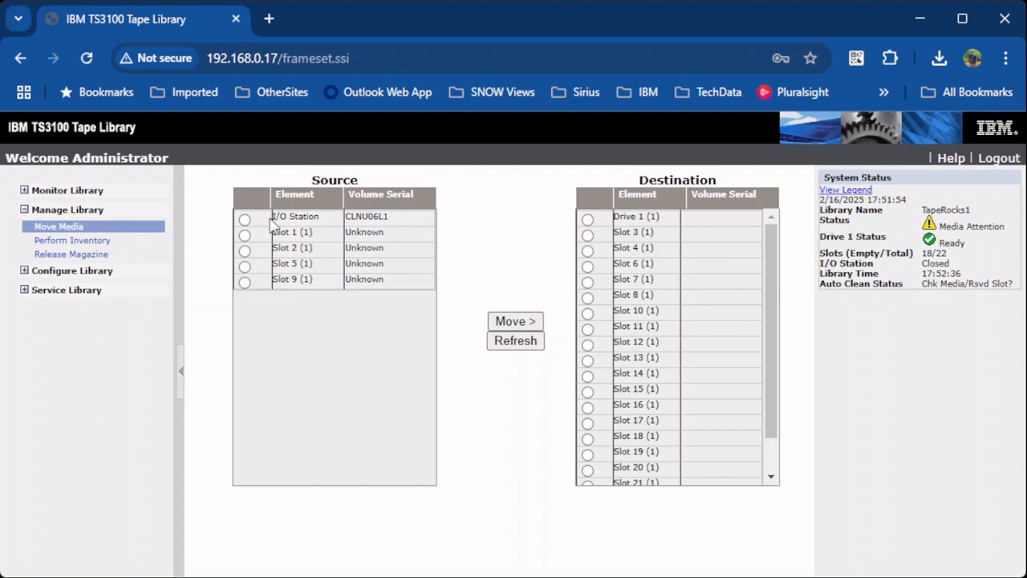
Step: Move cartridge CLNU06L1 from the I/O Station into reserved Slot 23
left_click(244, 218)
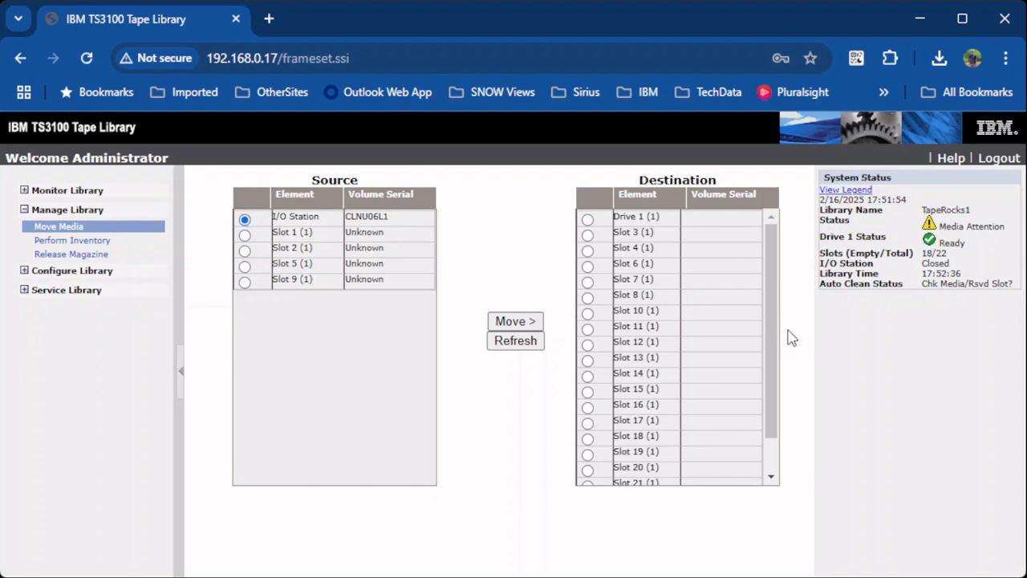
scroll("down", 3)
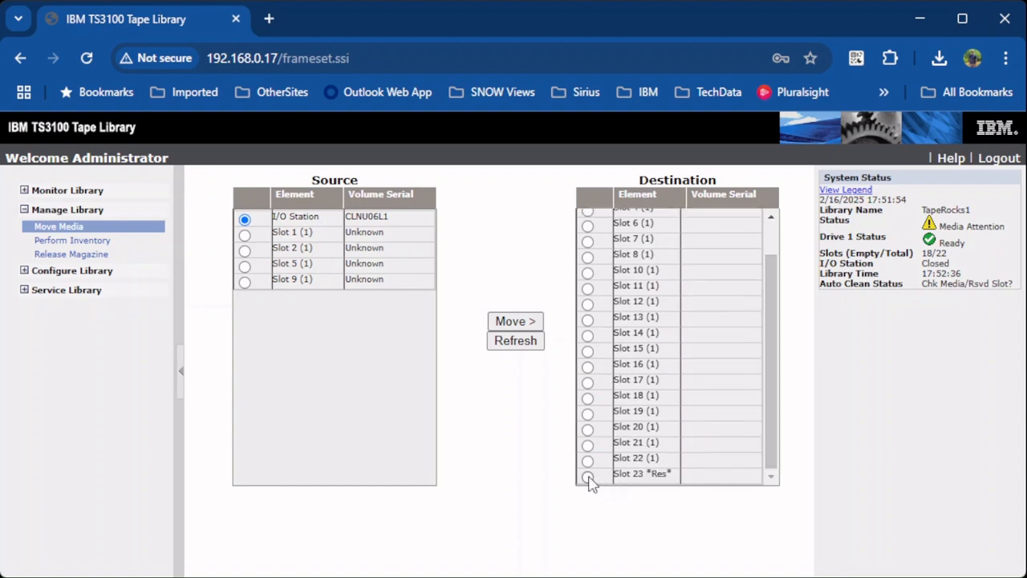
left_click(515, 321)
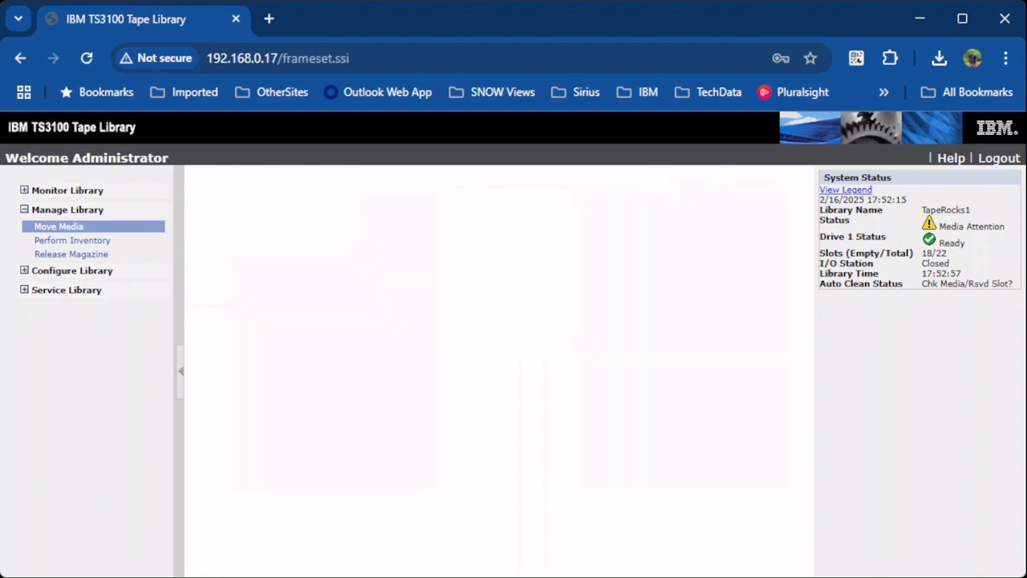
left_click(58, 226)
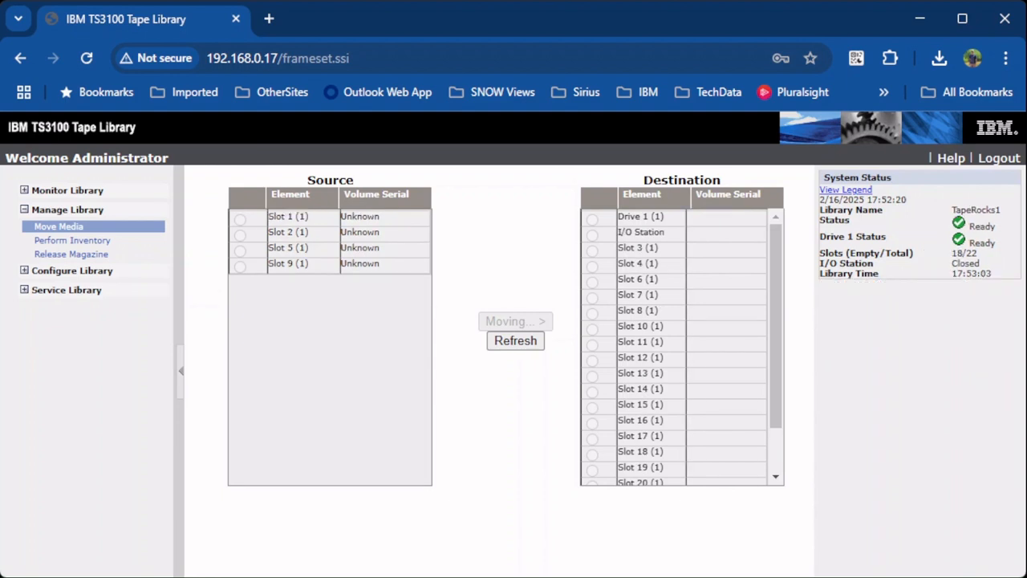